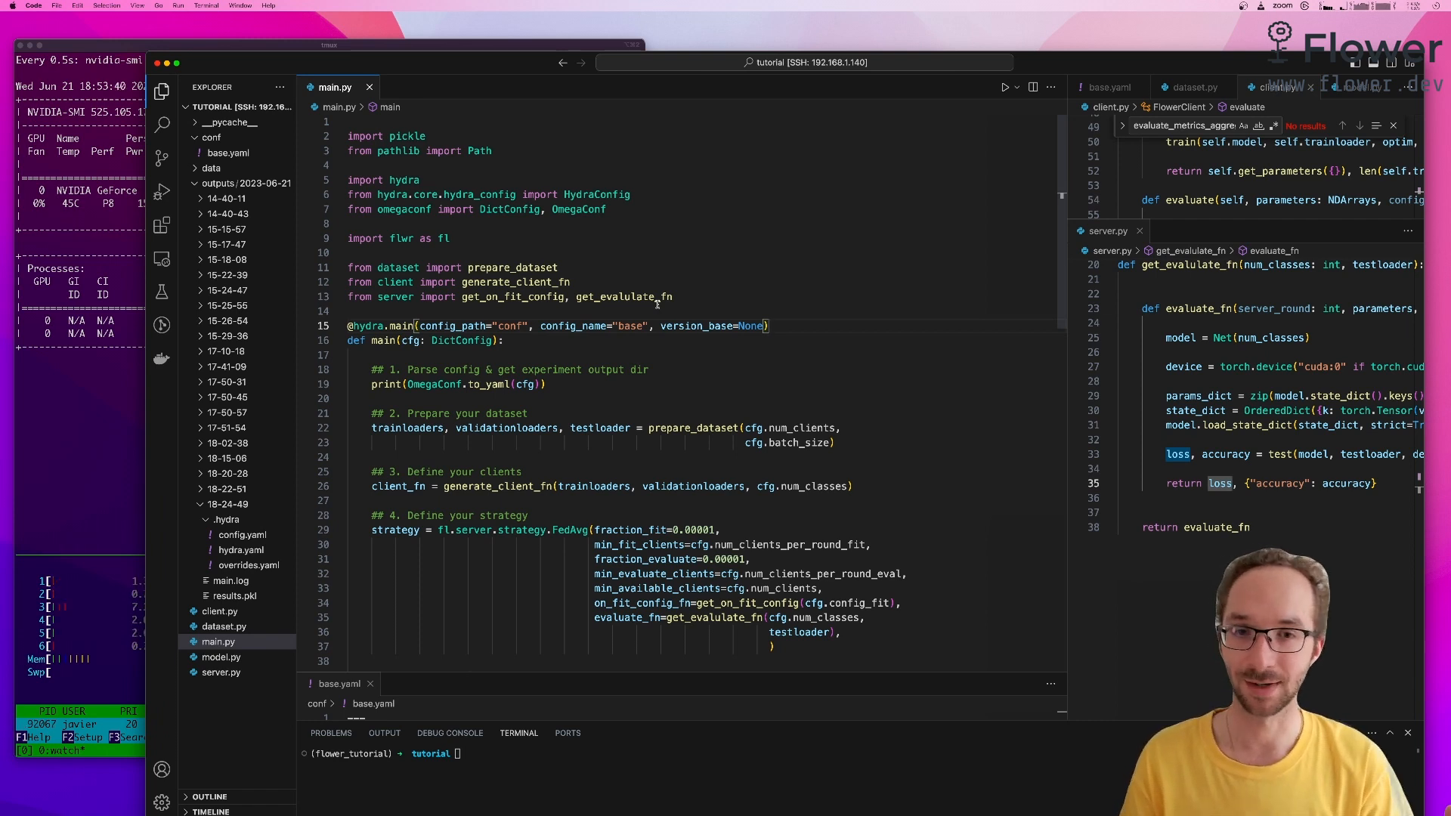
{"action": "mouse_move", "coordinate": [750, 374]}
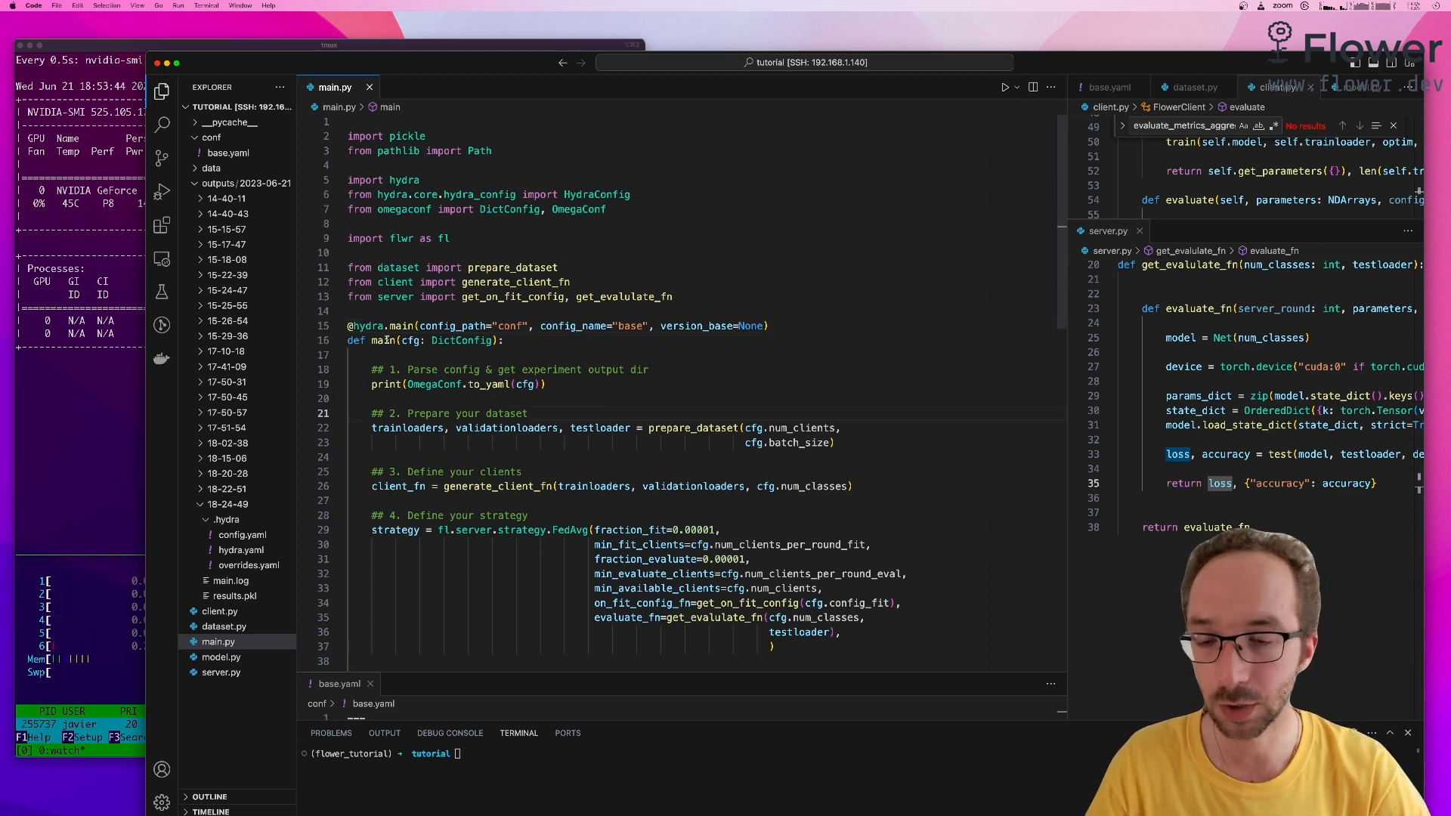
Step: Scroll dataset.py to show the MNIST loading and partitioning code
{"action": "scroll", "scroll_direction": "down", "scroll_amount": 3}
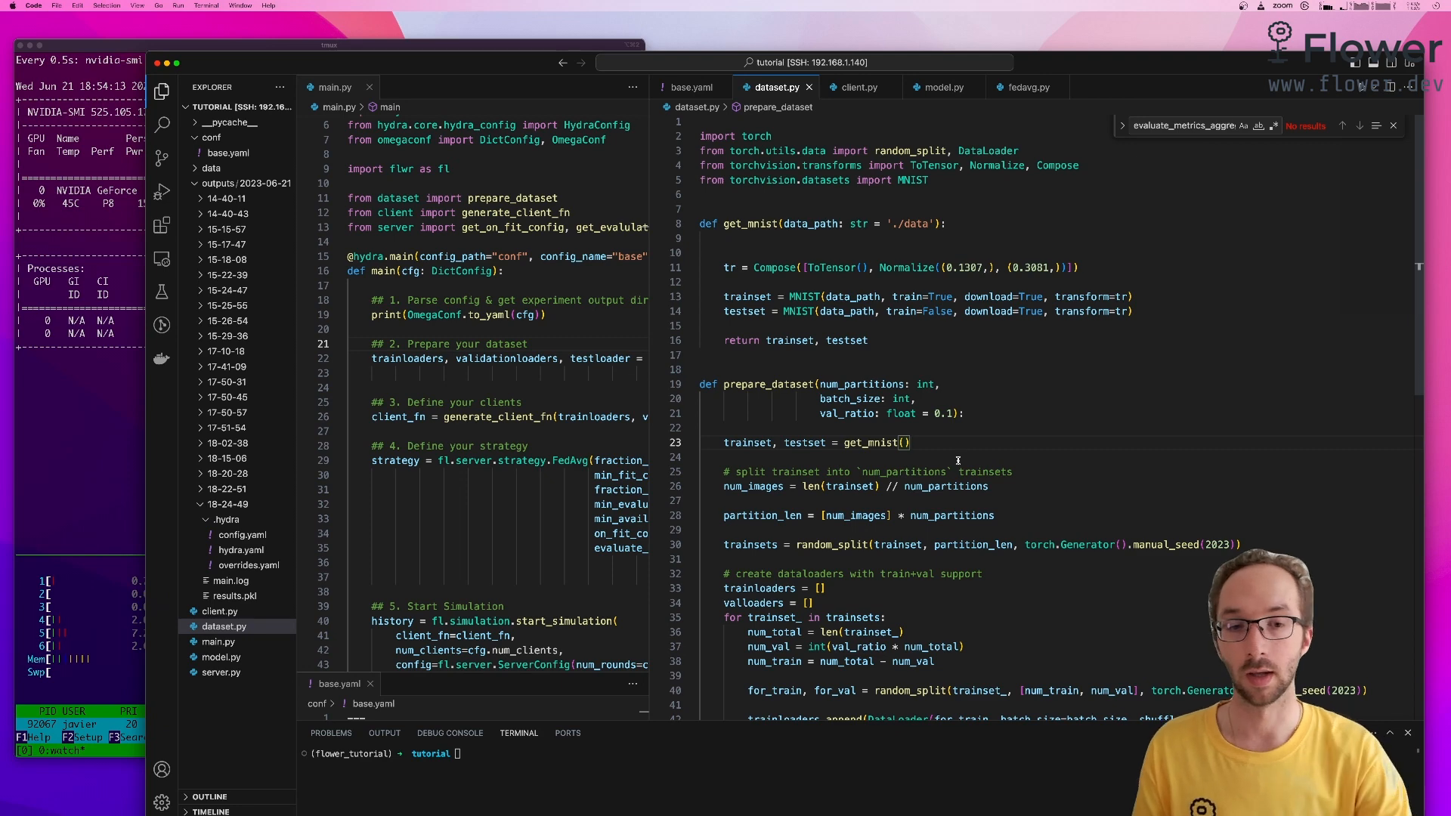
Step: Scroll further through dataset.py to the per-partition train and validation DataLoaders
{"action": "scroll", "scroll_direction": "down", "scroll_amount": 3}
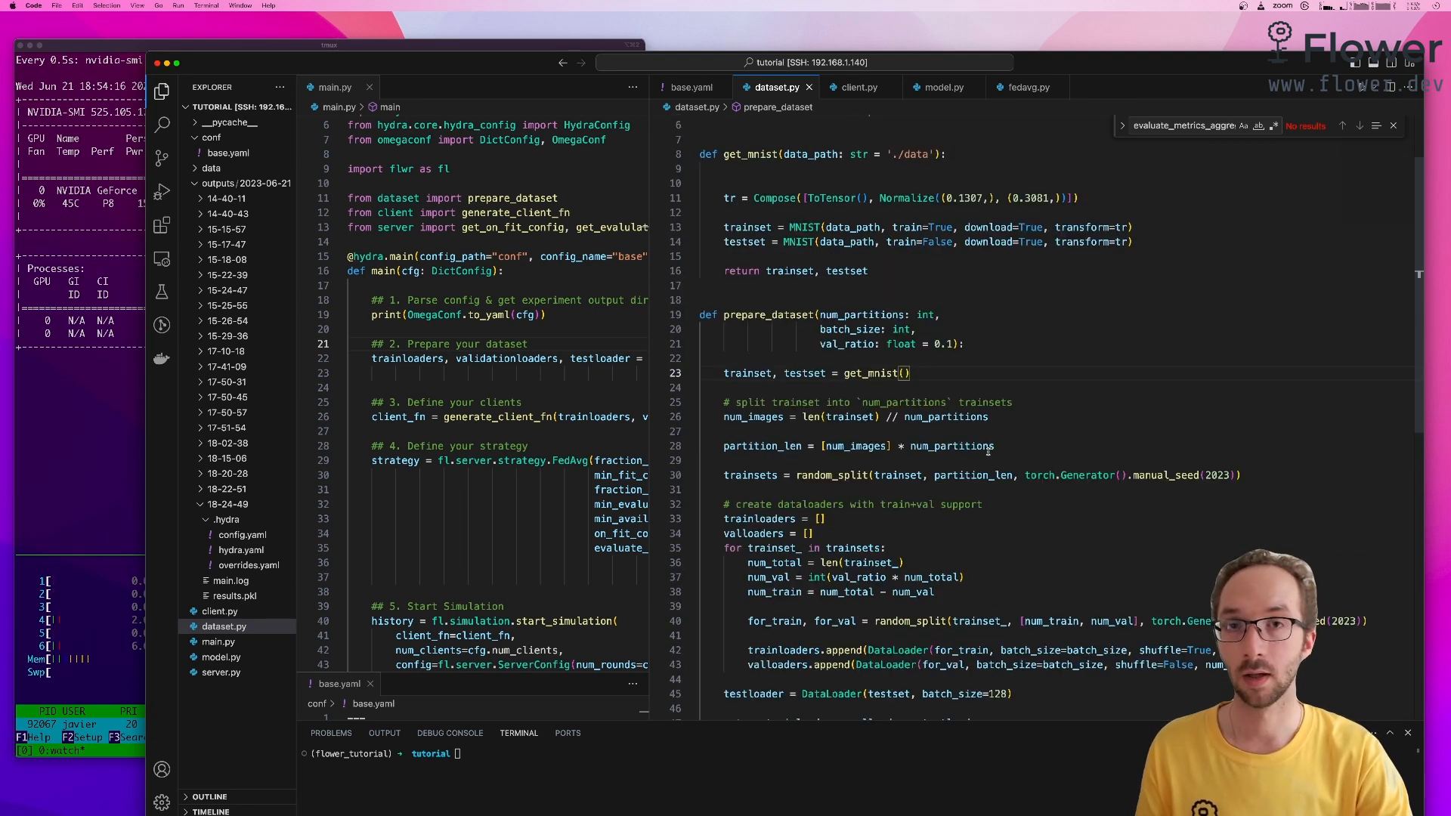
{"action": "mouse_move", "coordinate": [951, 446]}
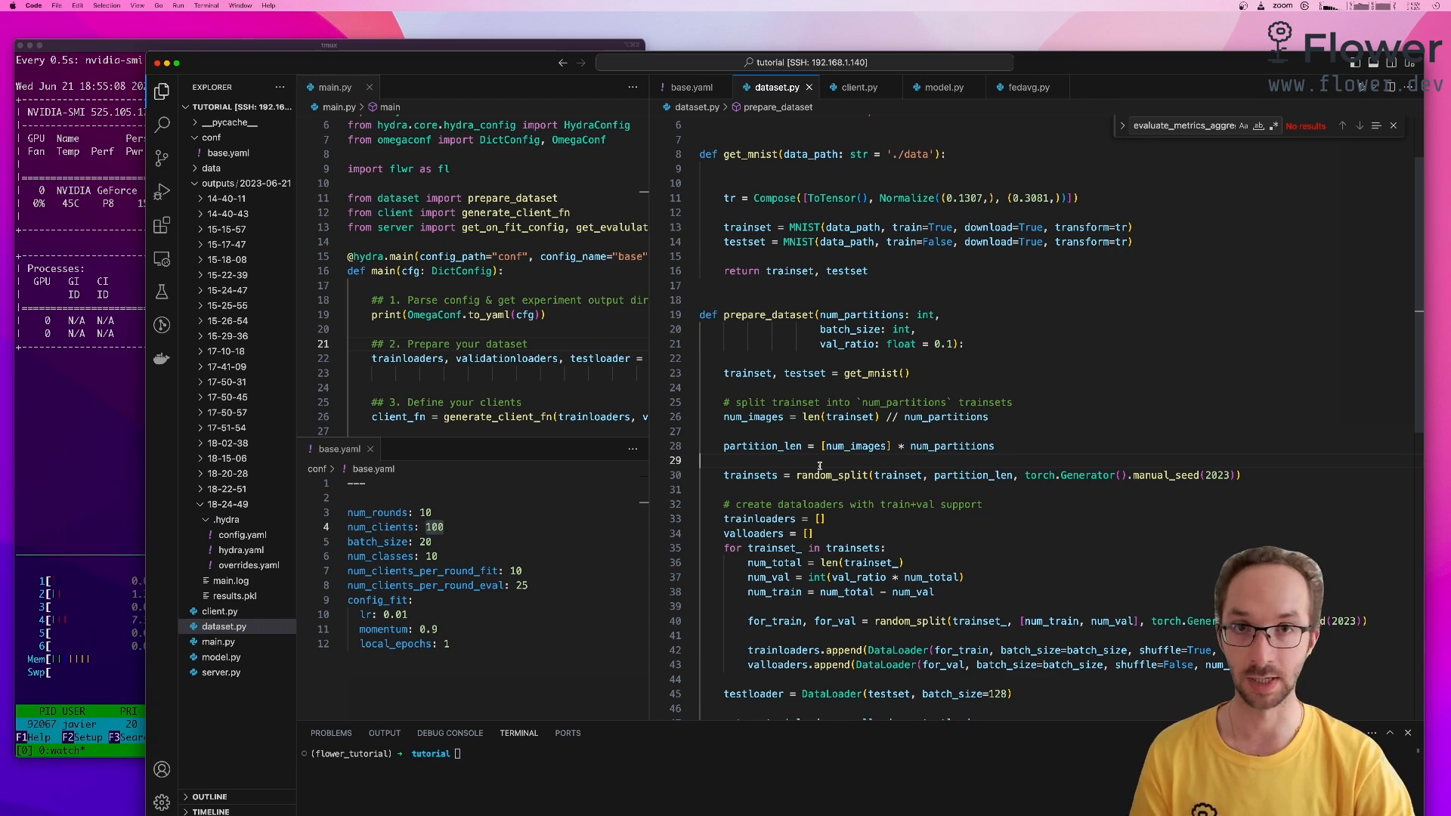
{"action": "mouse_move", "coordinate": [819, 474]}
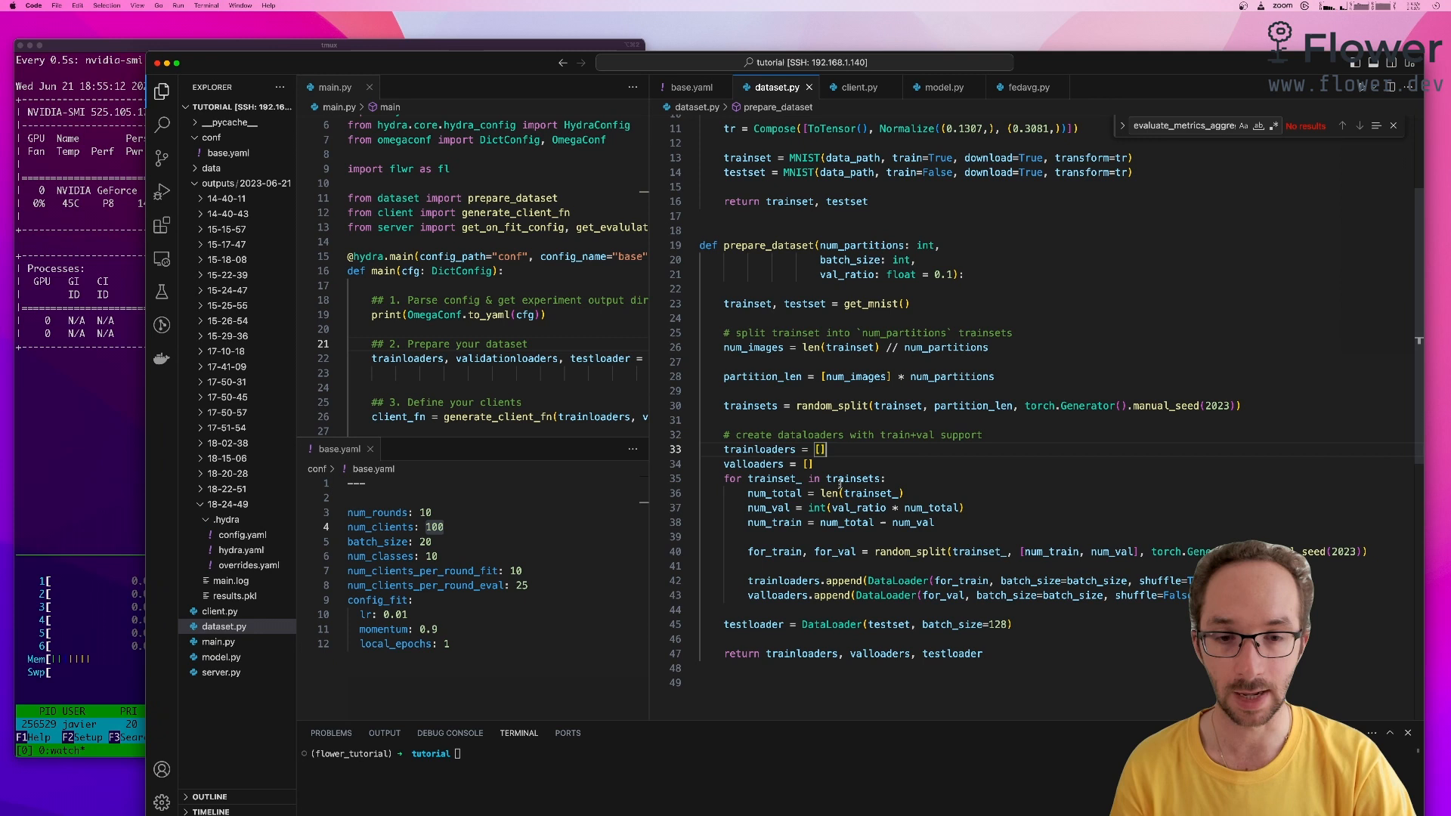
{"action": "mouse_move", "coordinate": [751, 405]}
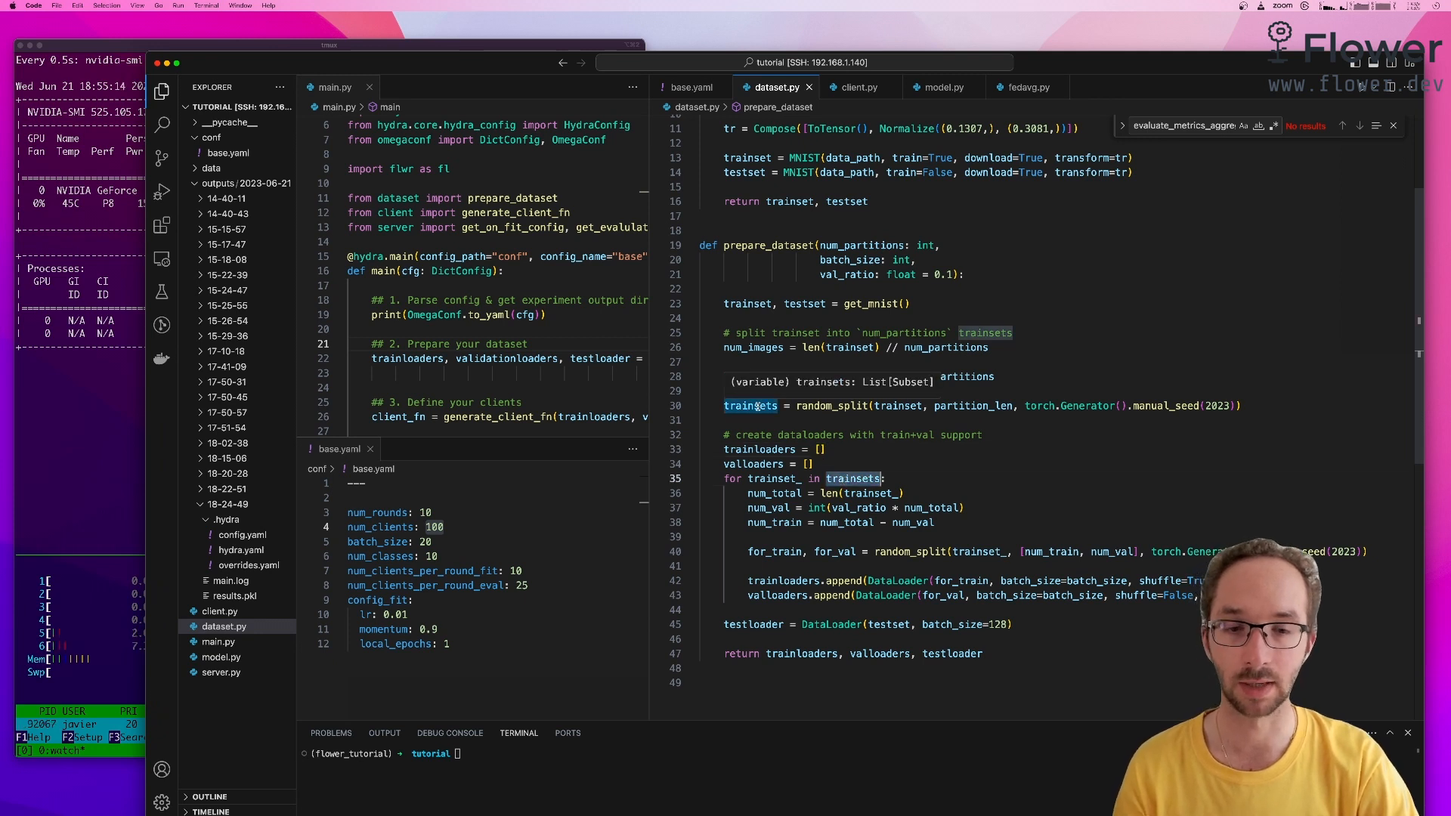
Step: Enter the line partition_len = [num_images] * num_partitions in the partitioning code
{"action": "type", "text": "partition_len = [num_images] * num_partitions"}
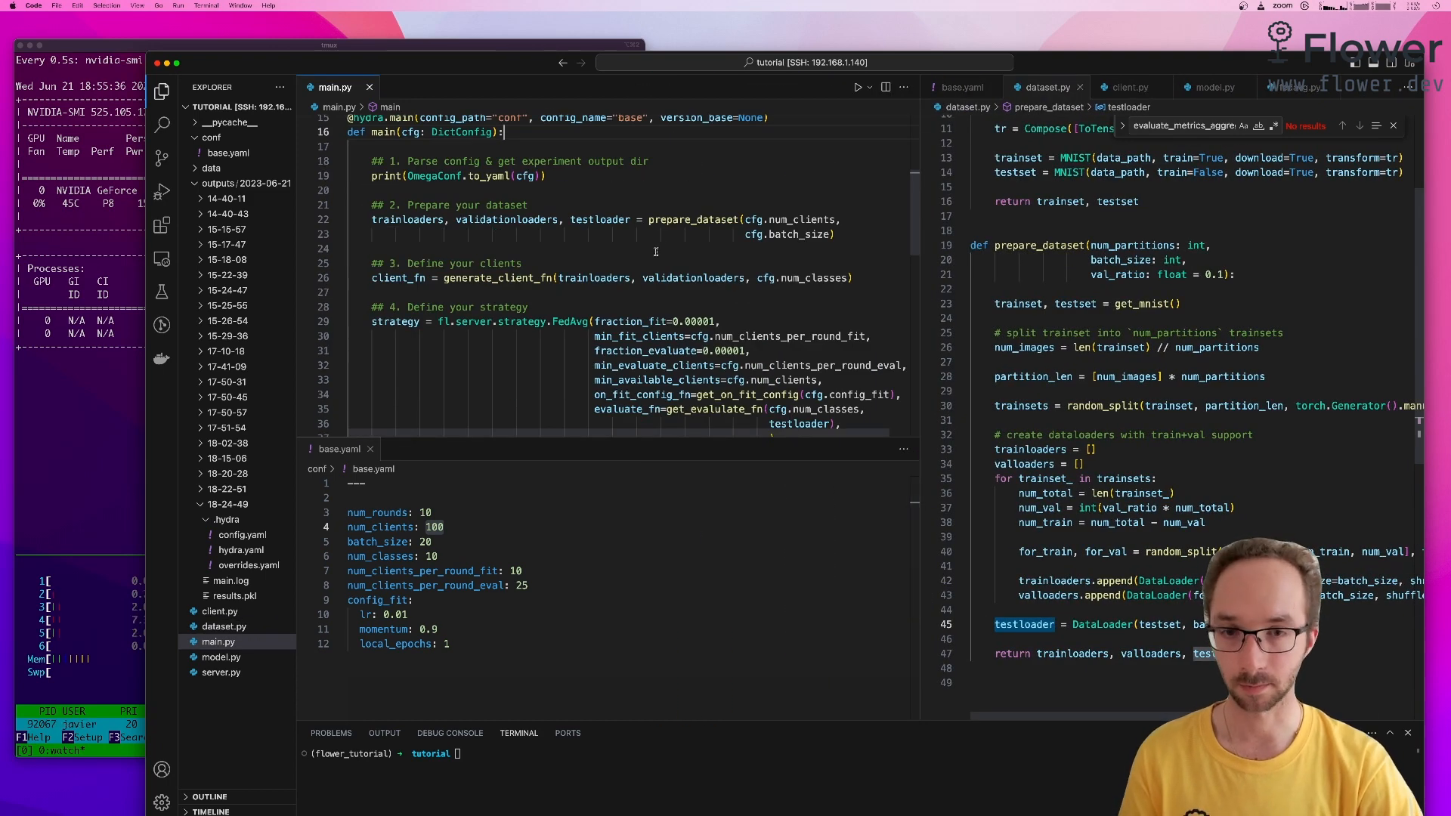
Step: Jump from generate_client_fn in main.py to its definition, showing FlowerClient in client.py
{"action": "double_click", "coordinate": [498, 277]}
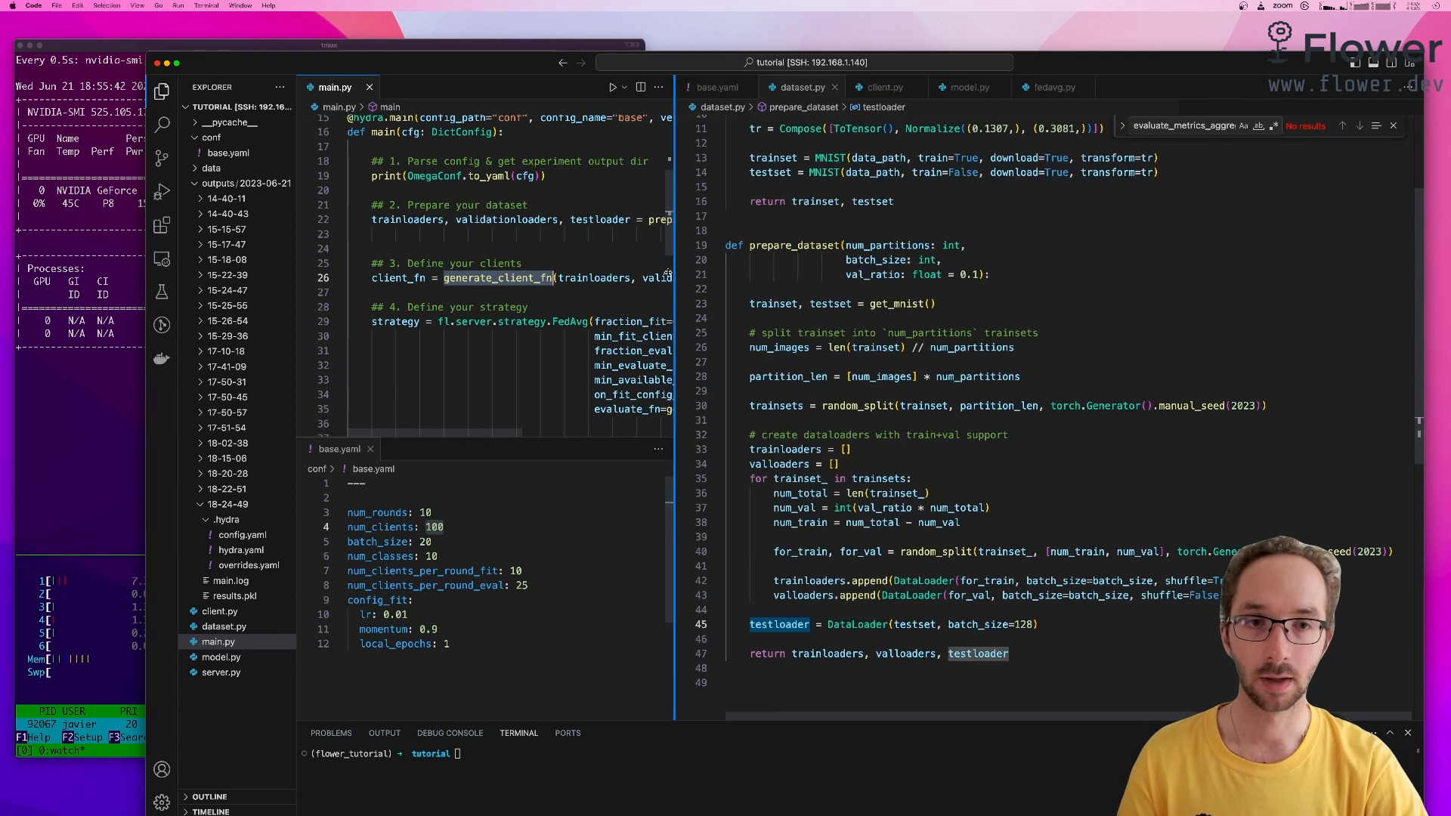
{"action": "left_click", "coordinate": [872, 87]}
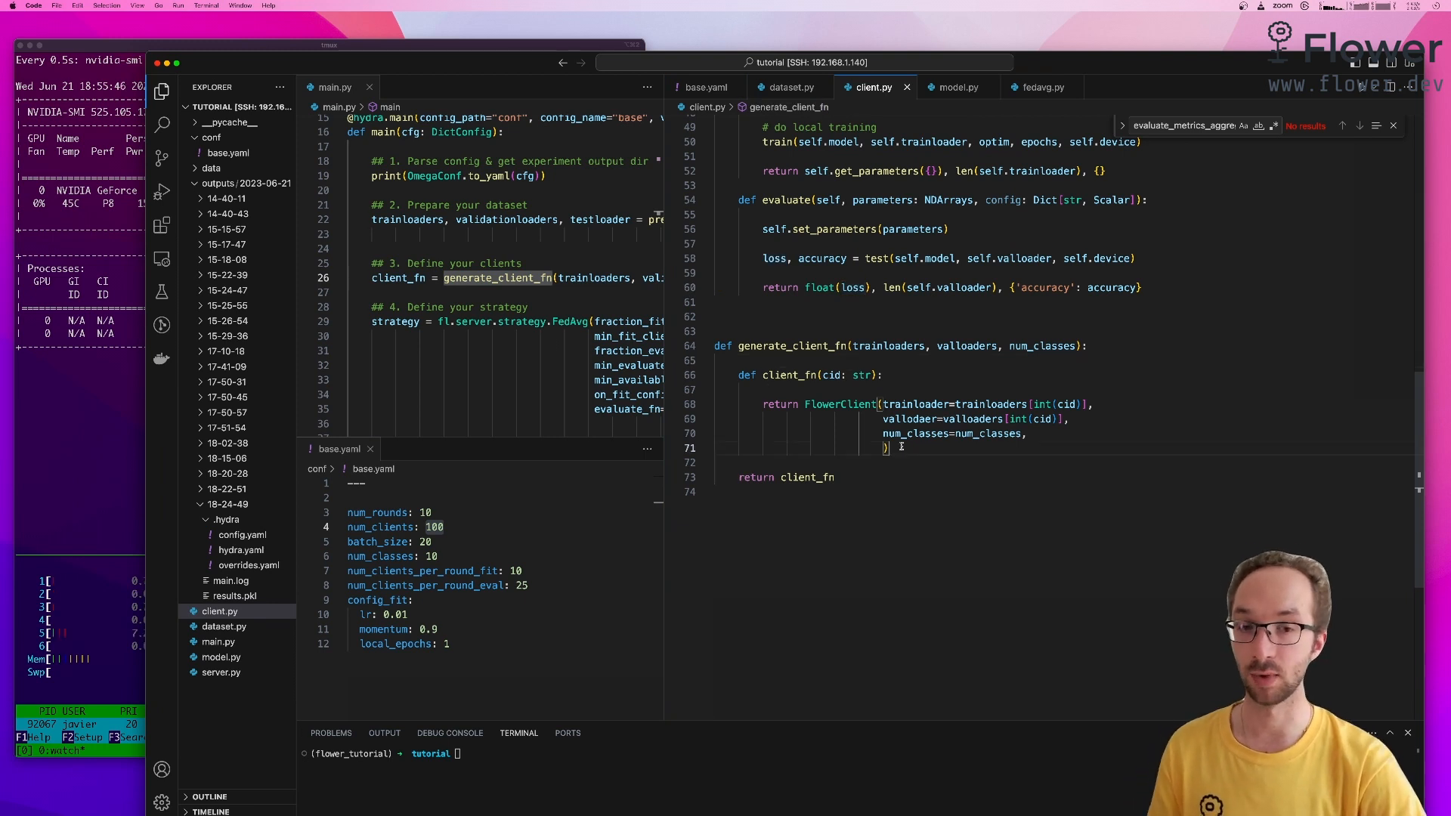
{"action": "left_click_drag", "start_coordinate": [739, 375], "coordinate": [888, 448]}
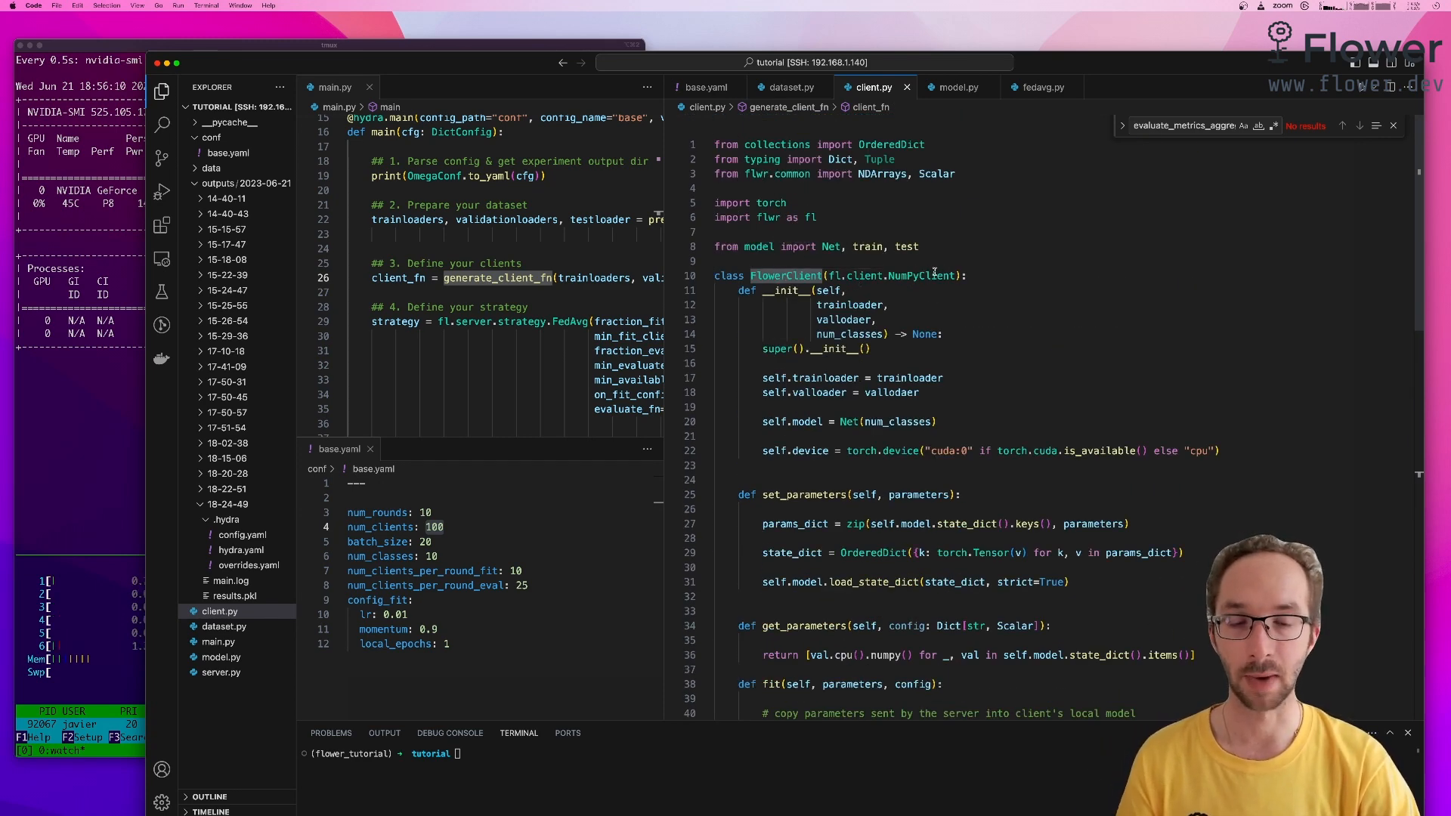
Step: Scroll to fit() in client.py and jump to the train function in model.py
{"action": "scroll", "scroll_direction": "down", "scroll_amount": 3}
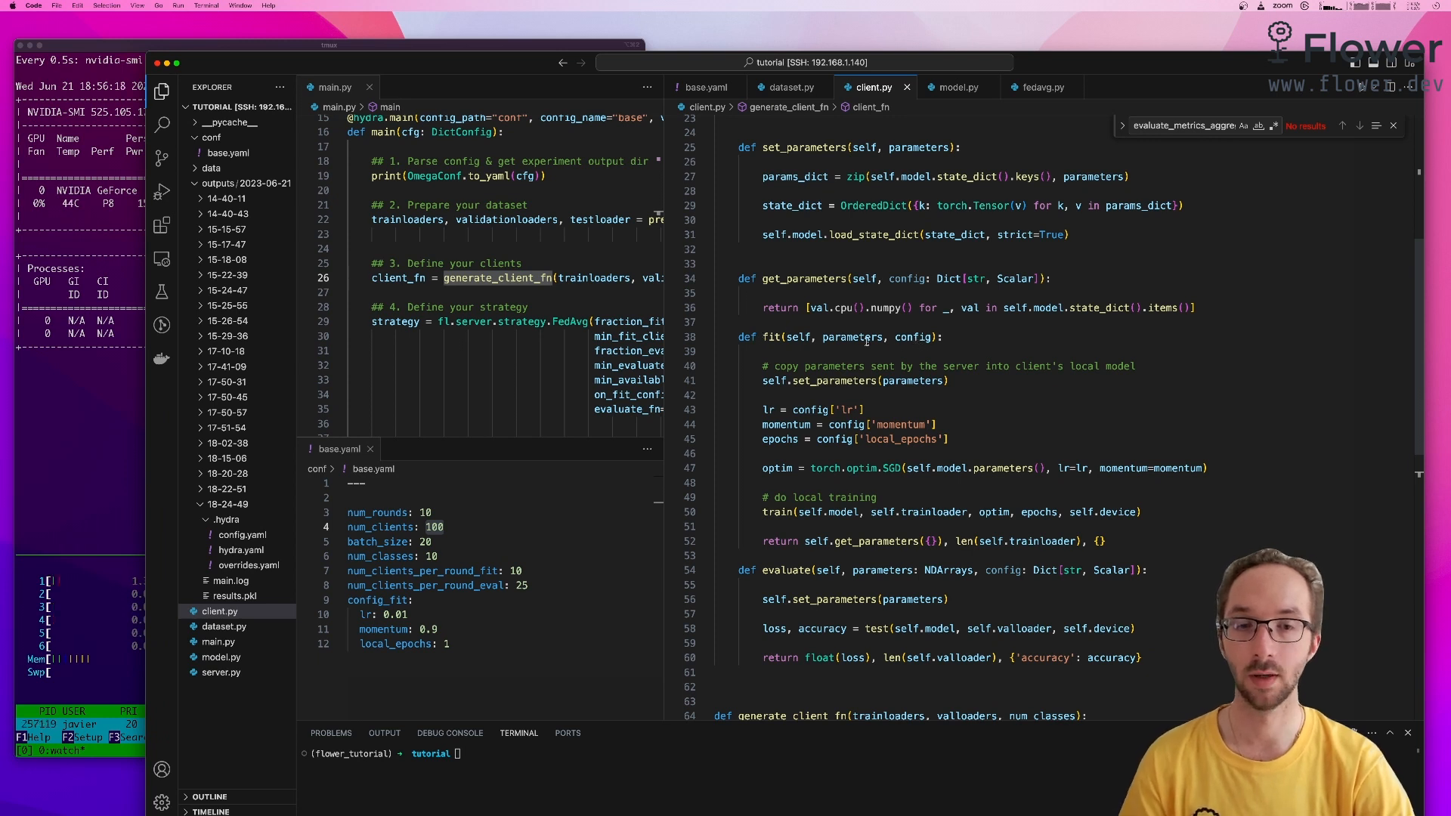
{"action": "mouse_move", "coordinate": [849, 337]}
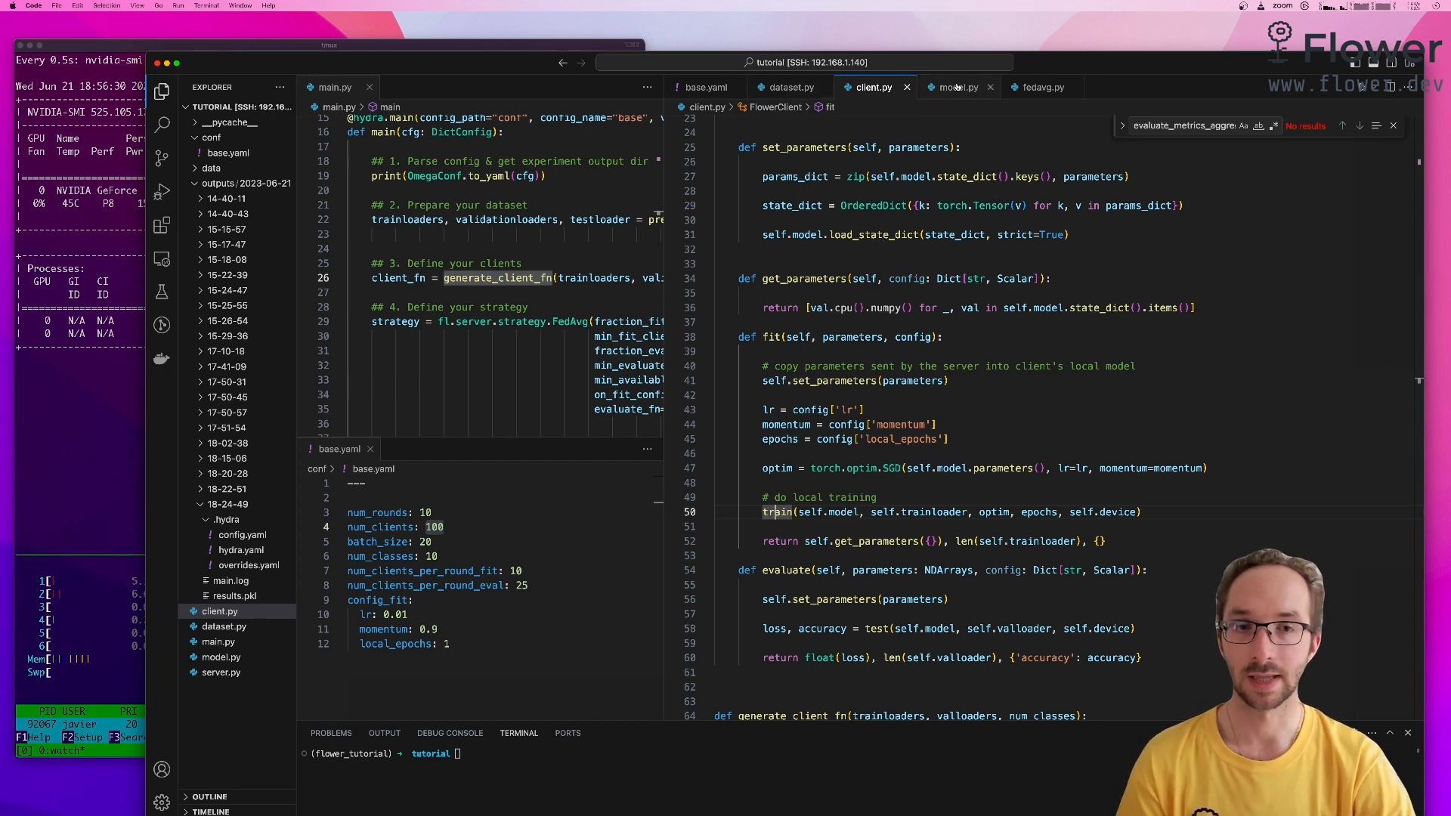
{"action": "left_click", "coordinate": [958, 86]}
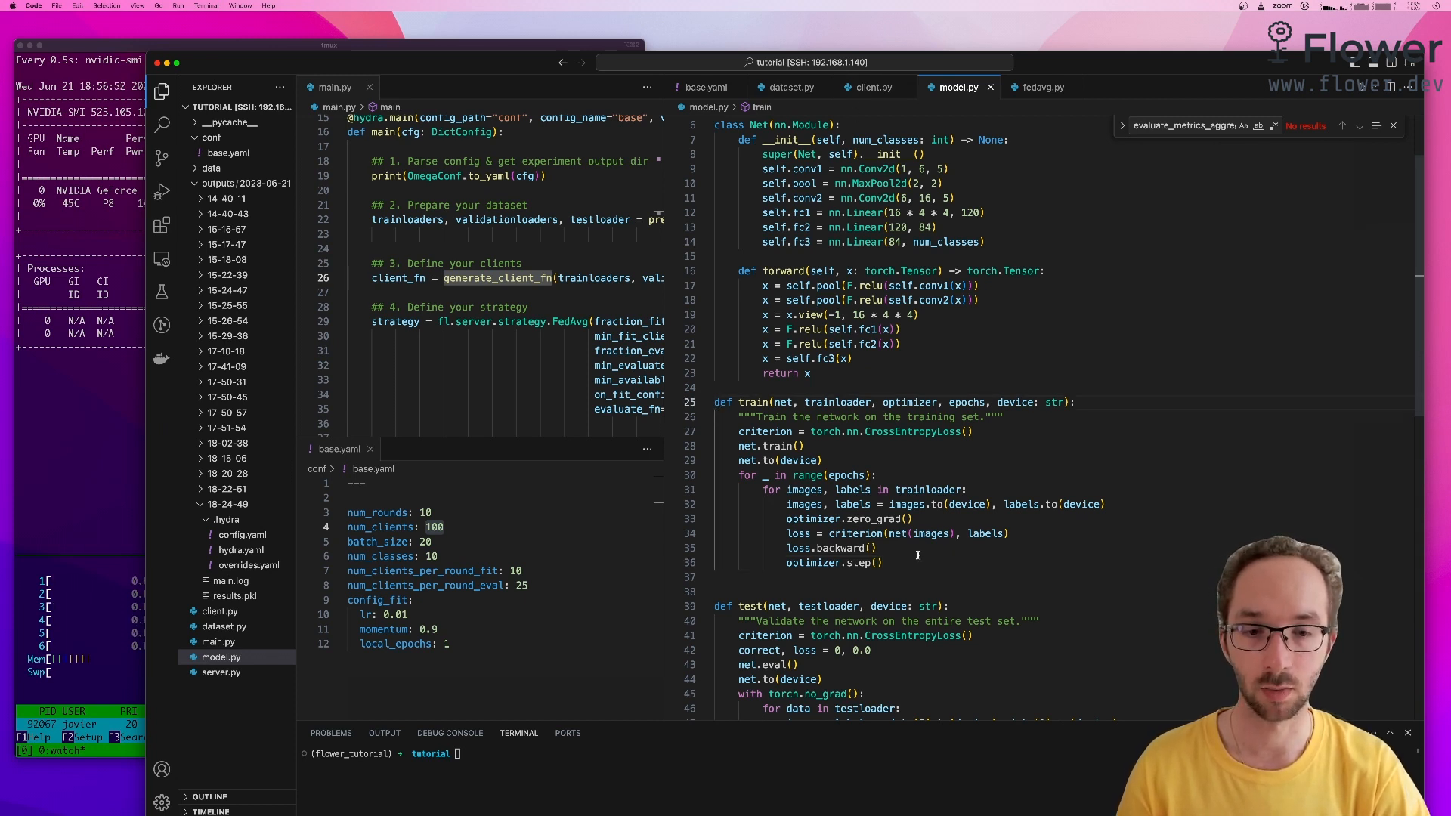
Step: Select the train loop, return to client.py, then bring up get_on_fit_config's context menu
{"action": "left_click_drag", "start_coordinate": [741, 417], "coordinate": [882, 547]}
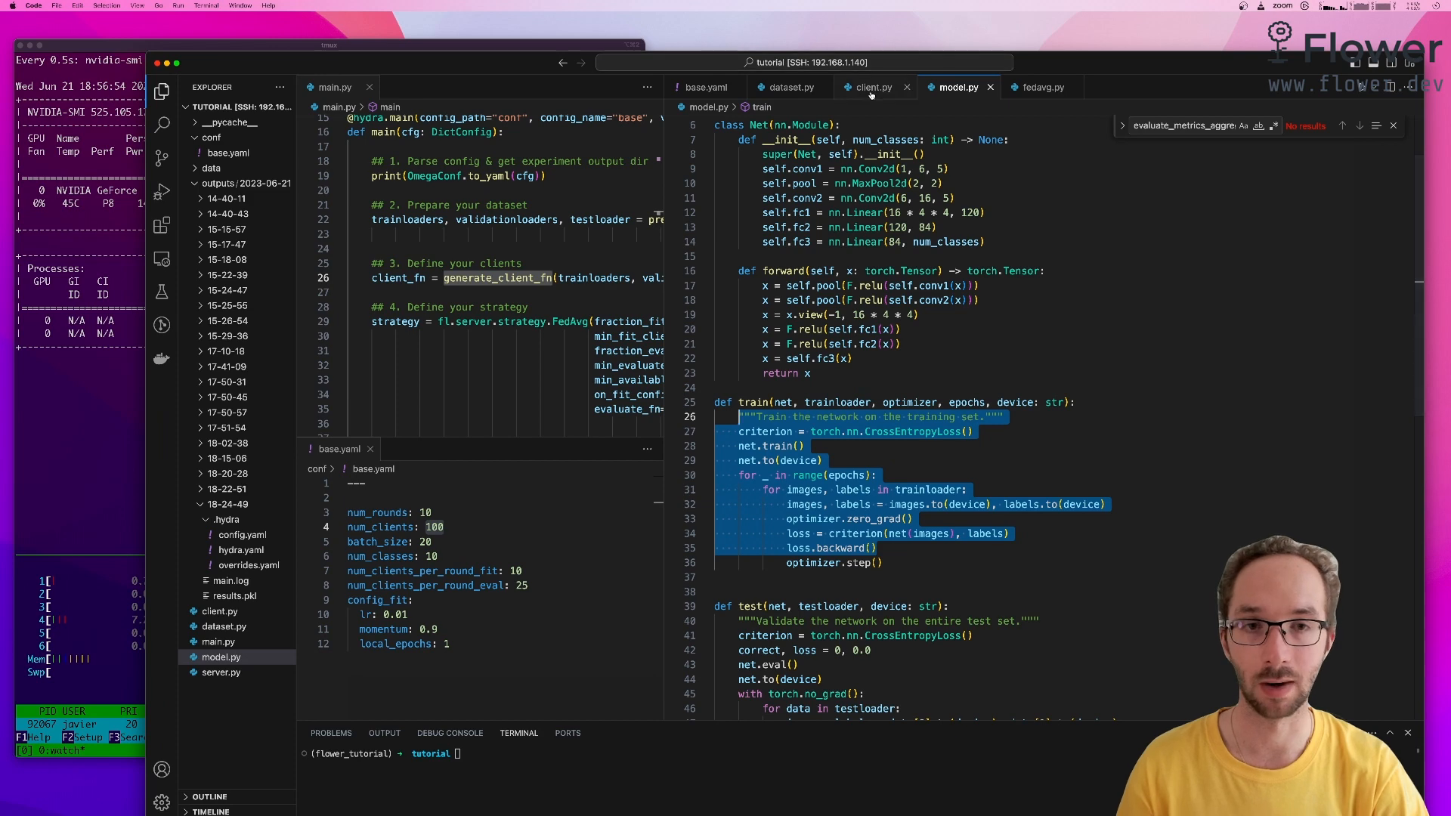
{"action": "left_click", "coordinate": [871, 86]}
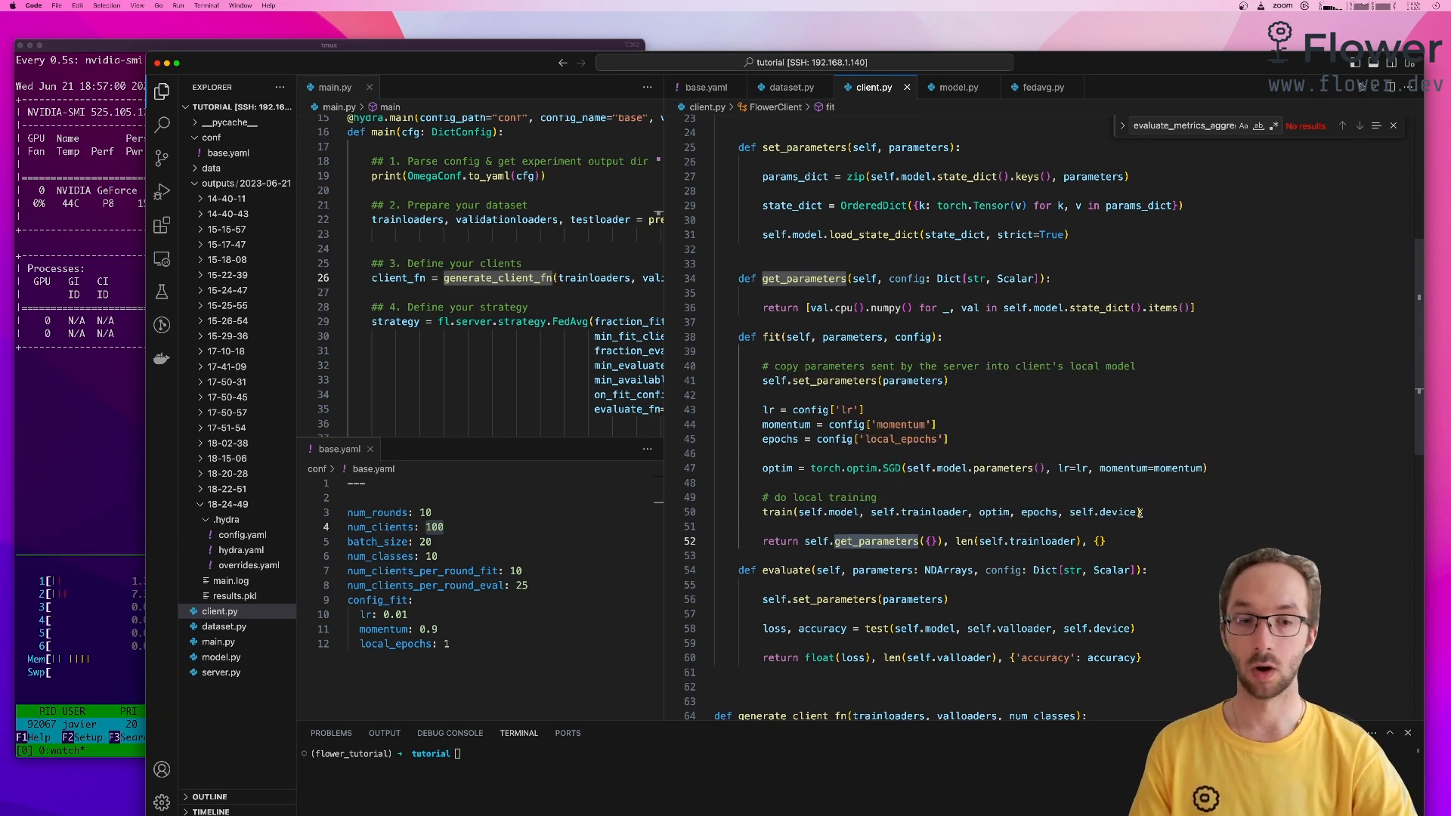
{"action": "mouse_move", "coordinate": [1118, 511]}
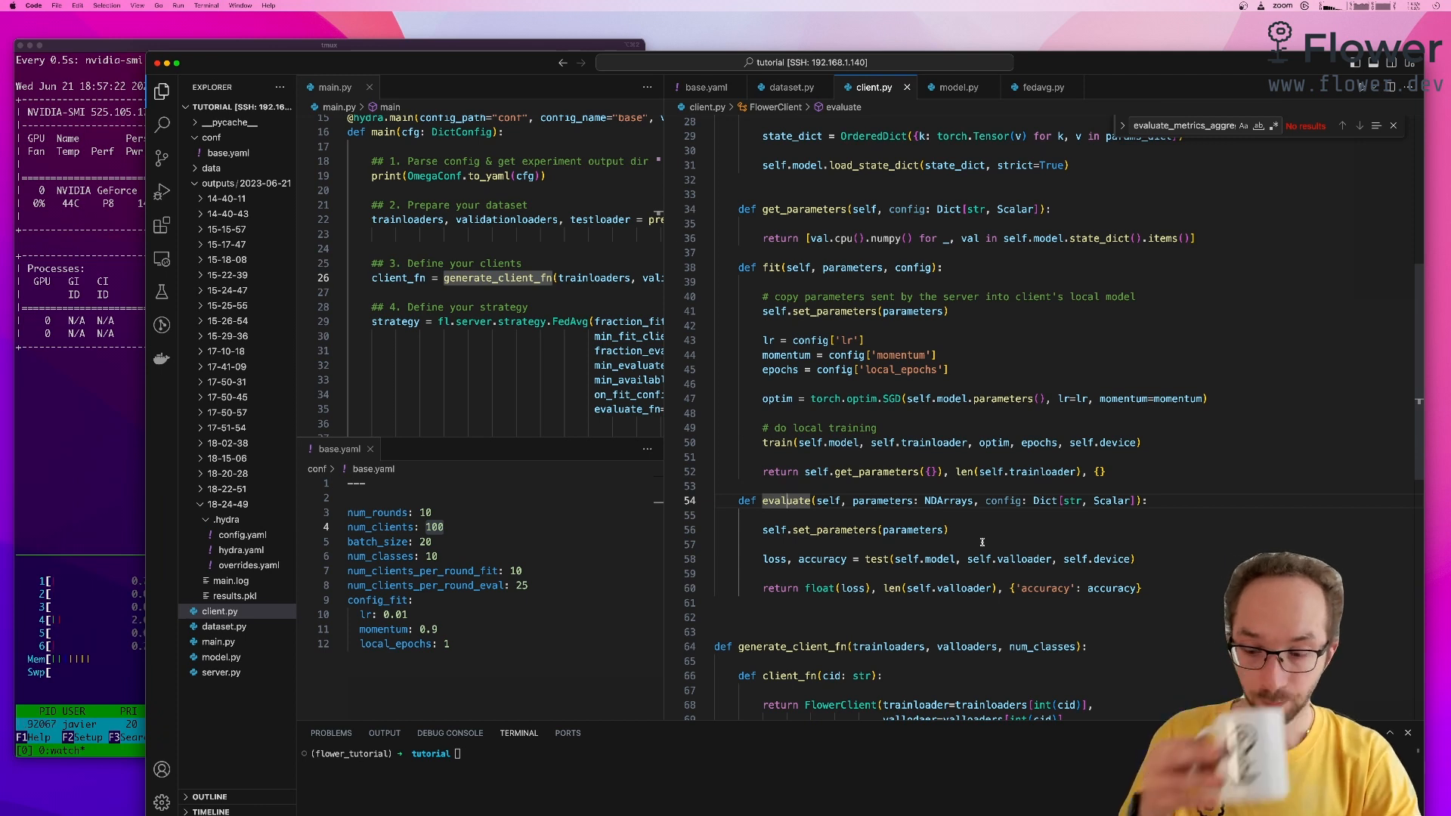
{"action": "mouse_move", "coordinate": [883, 500]}
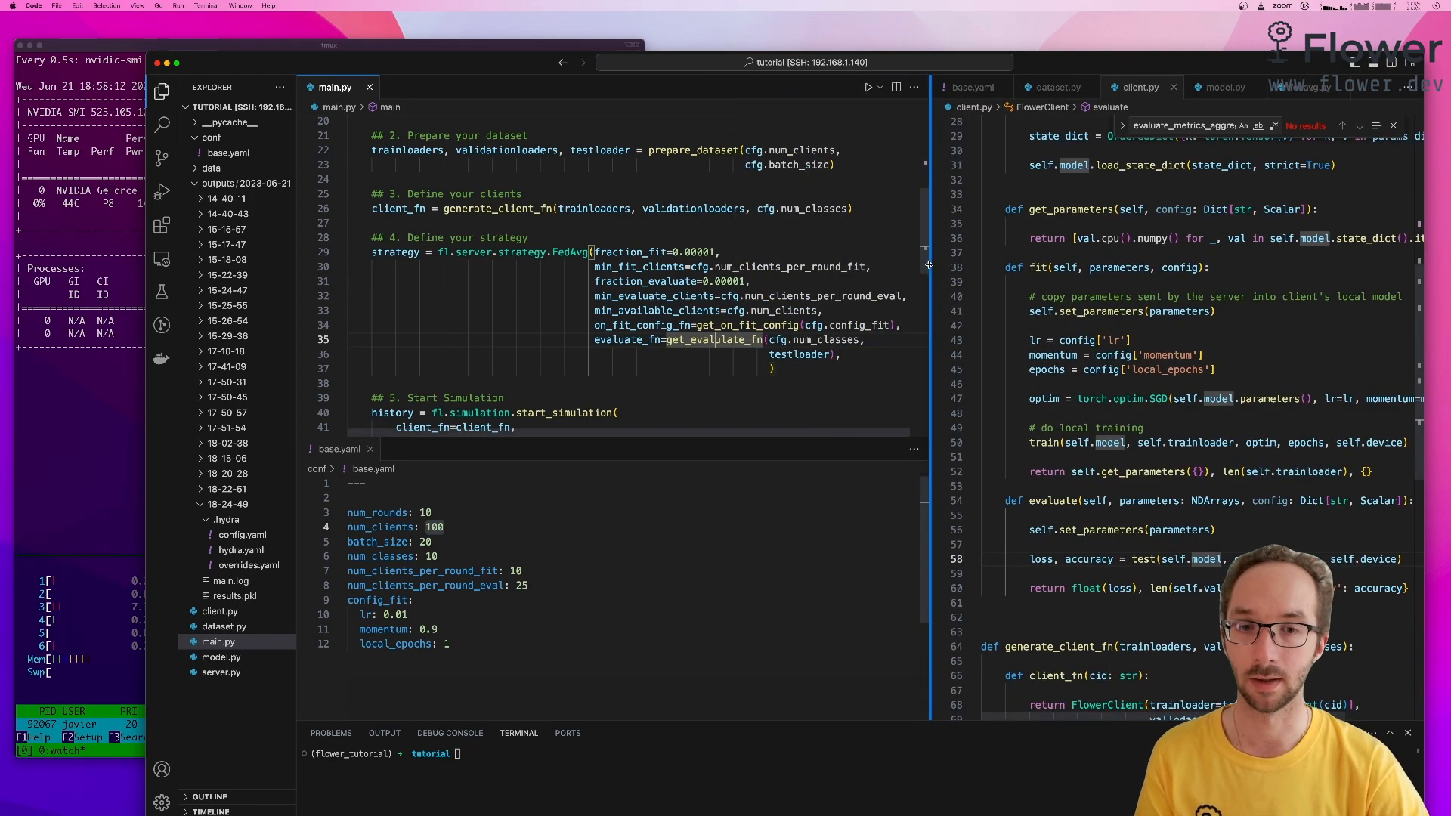
{"action": "right_click", "coordinate": [741, 325]}
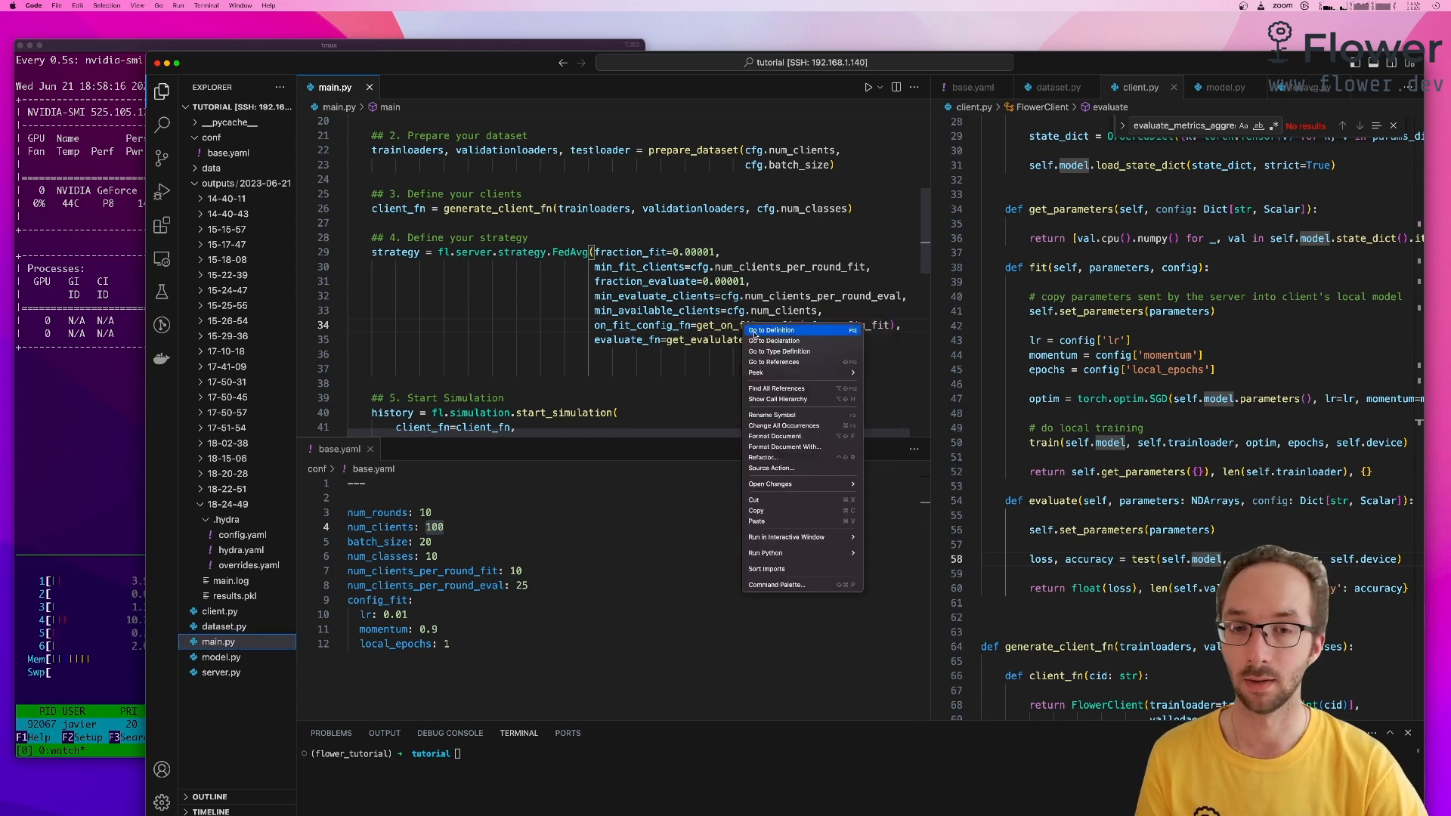
Step: Show get_on_fit_config's returned fit settings in server.py, then return to main.py
{"action": "left_click", "coordinate": [771, 330]}
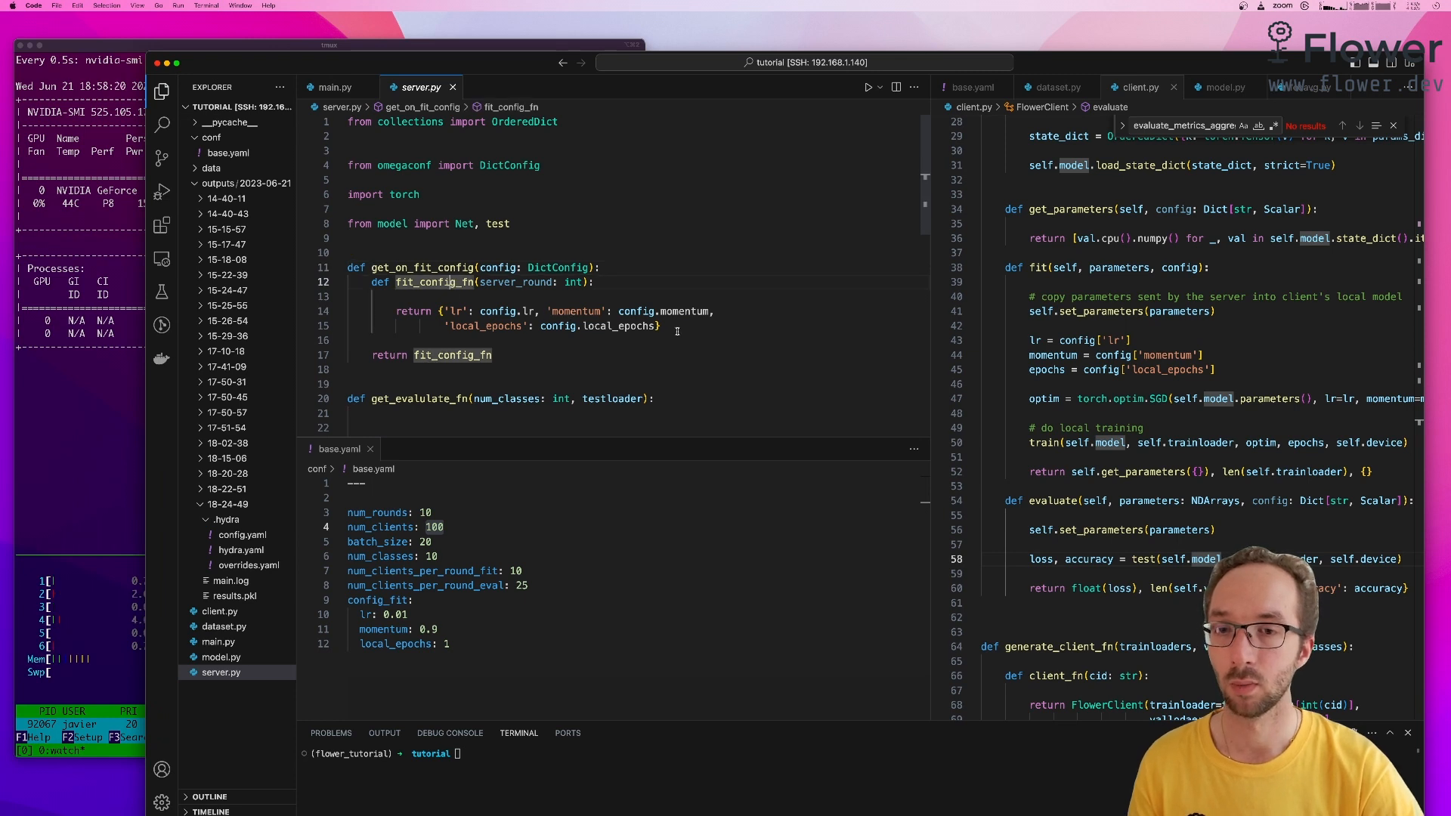
{"action": "left_click_drag", "start_coordinate": [442, 311], "coordinate": [659, 326]}
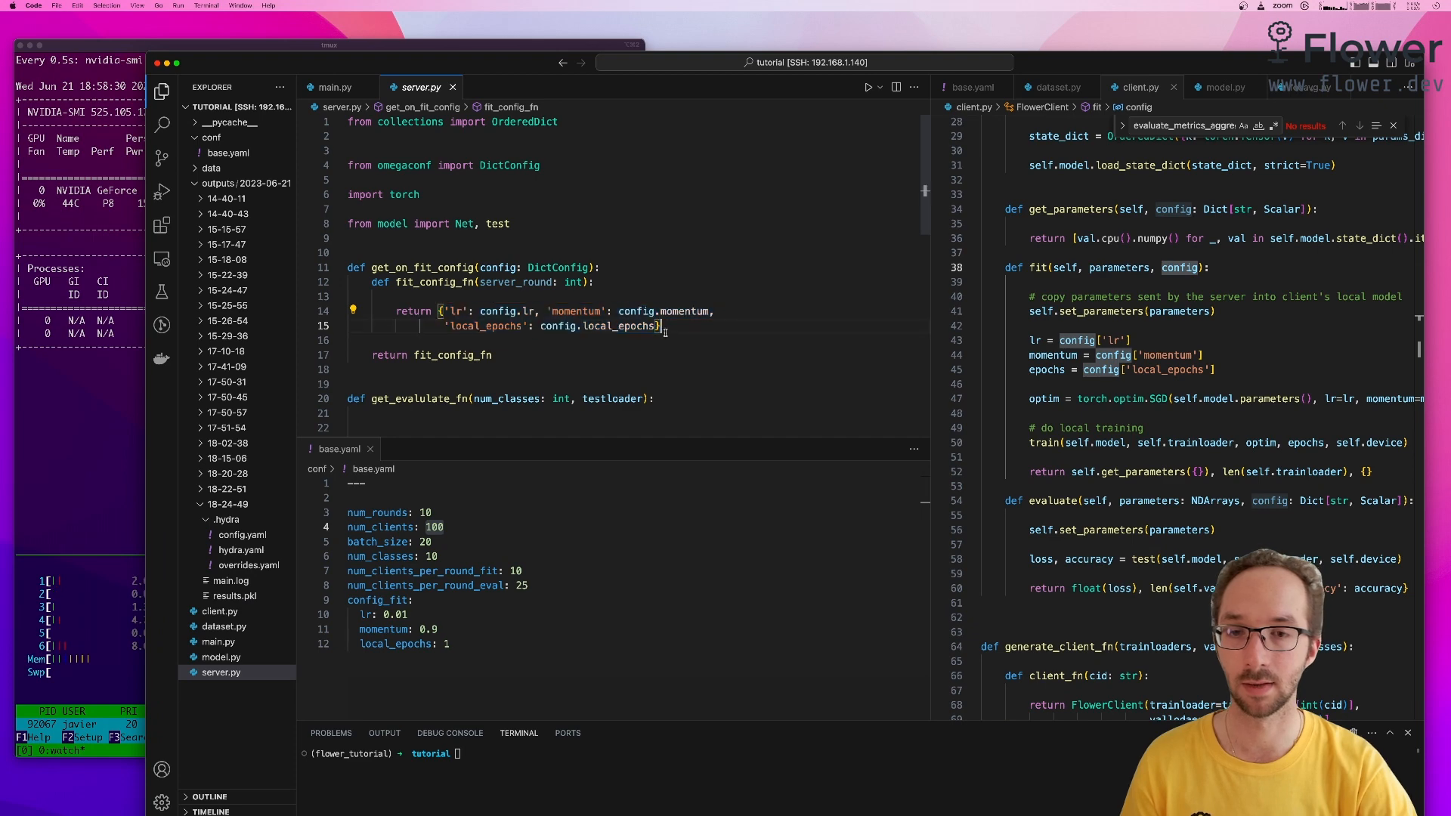
{"action": "left_click", "coordinate": [335, 87]}
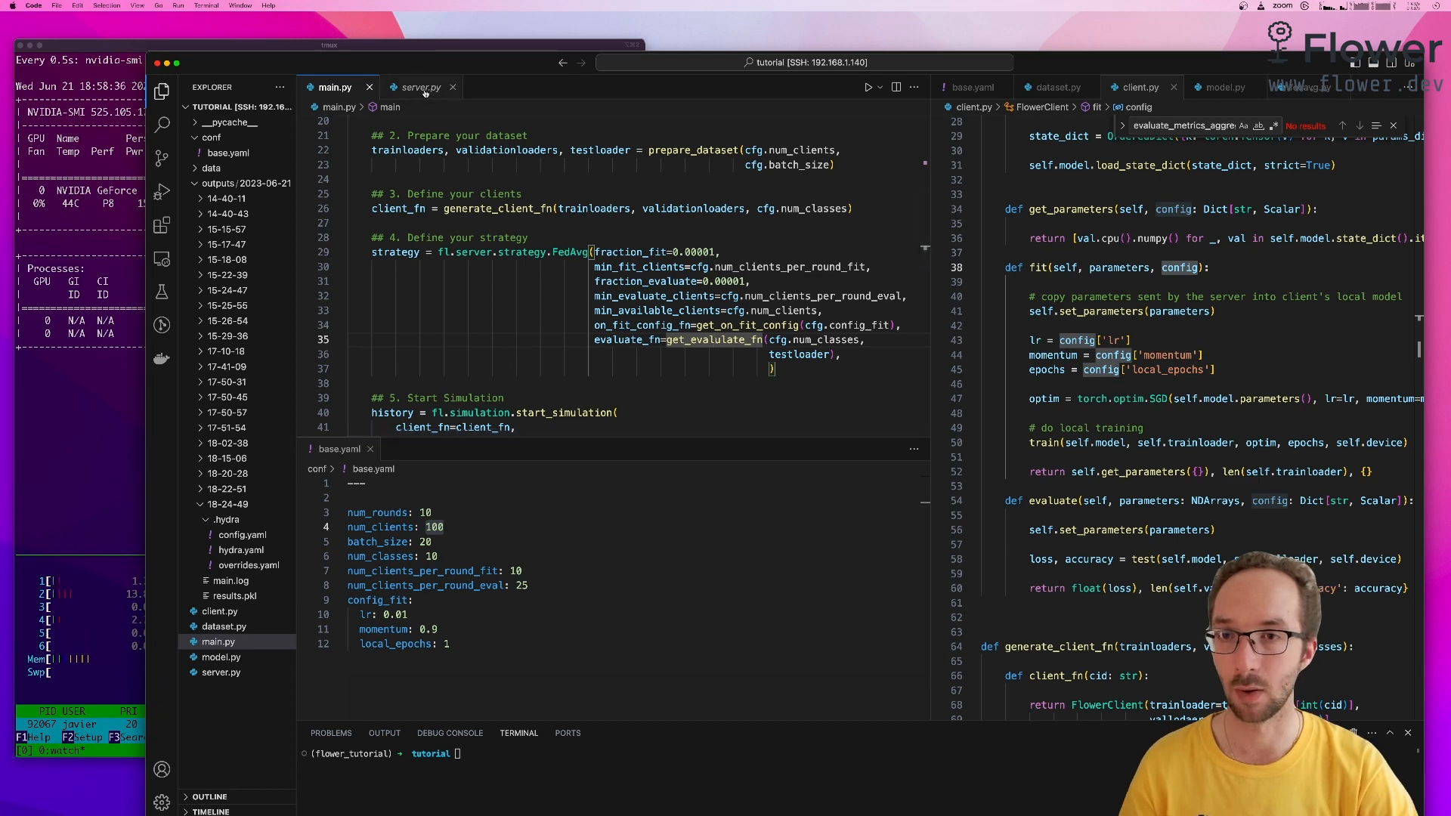
Step: Switch to server.py and highlight the parameters argument of evaluate_fn
{"action": "left_click", "coordinate": [421, 86]}
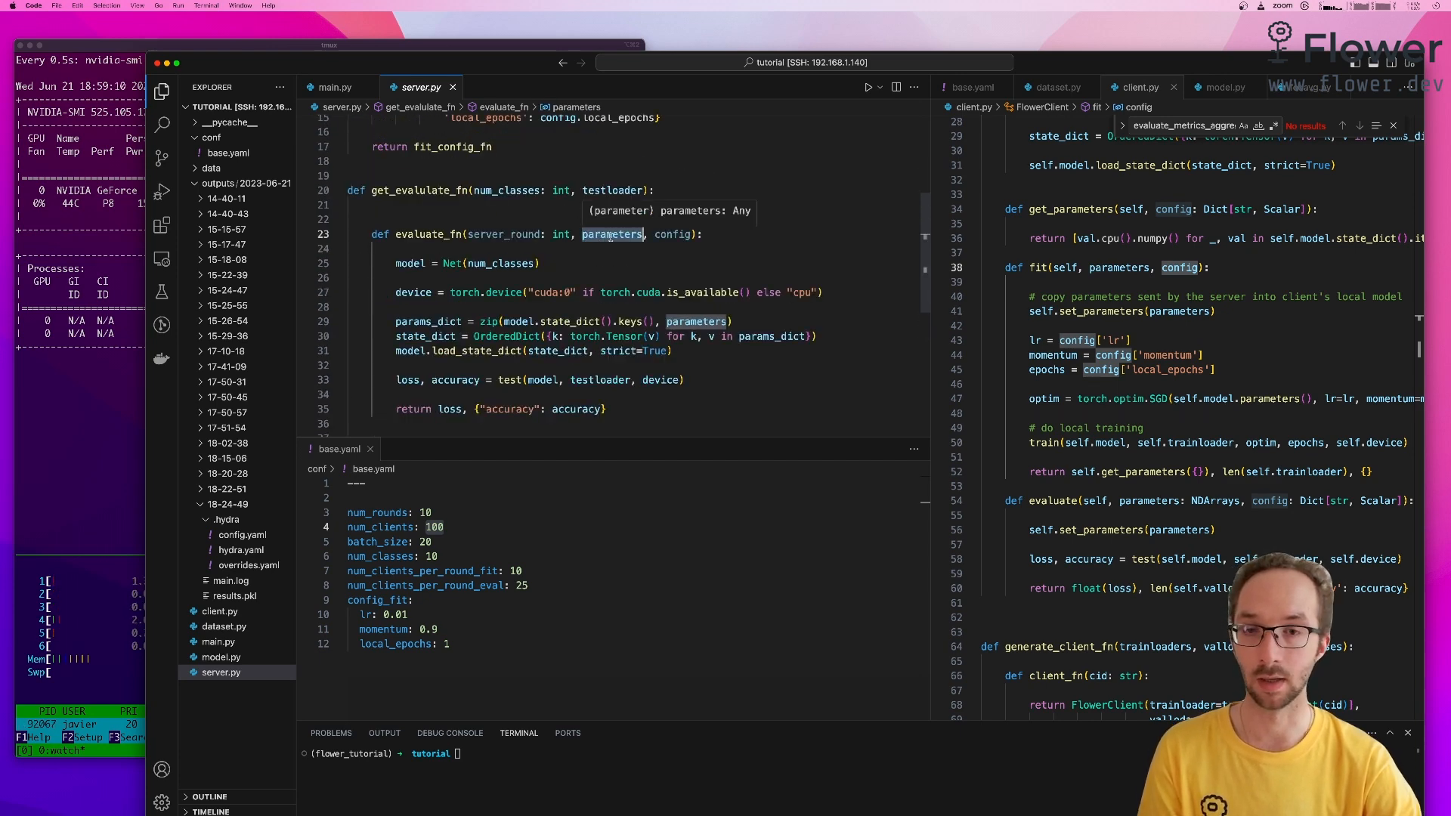
{"action": "mouse_move", "coordinate": [421, 265]}
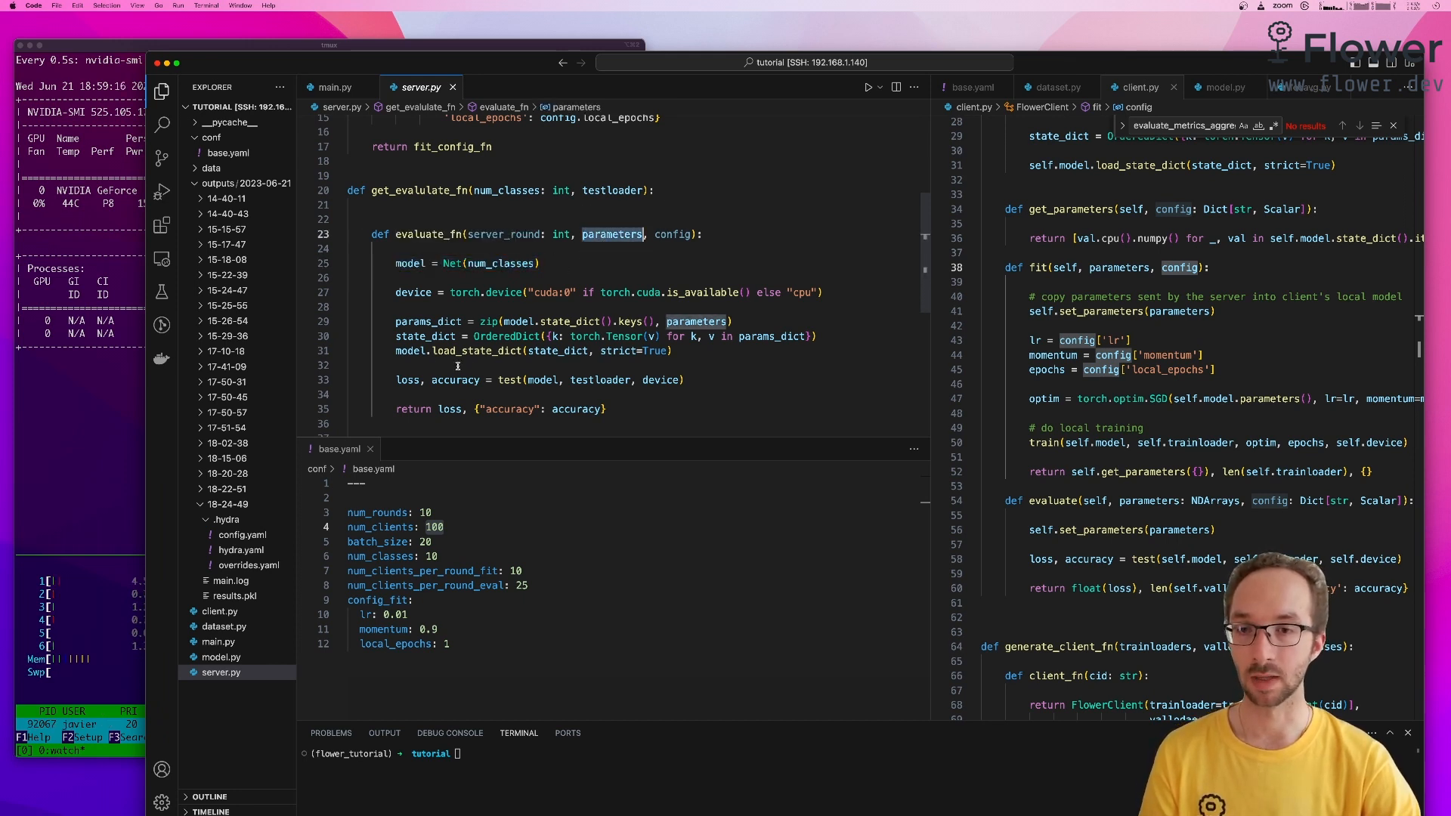
{"action": "double_click", "coordinate": [474, 350]}
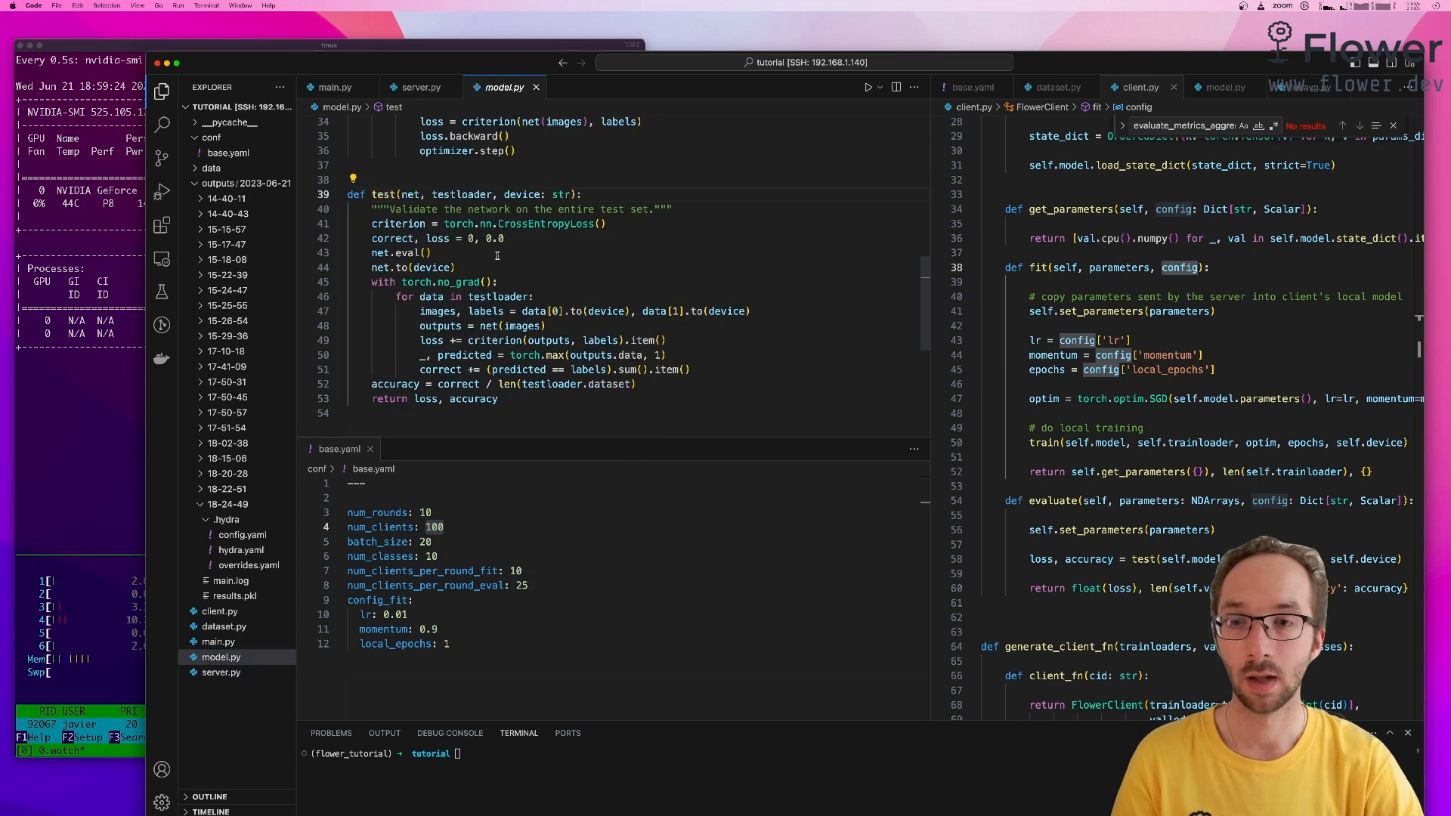
Step: Highlight the accuracy value returned by test, then close the model.py tab
{"action": "double_click", "coordinate": [473, 398]}
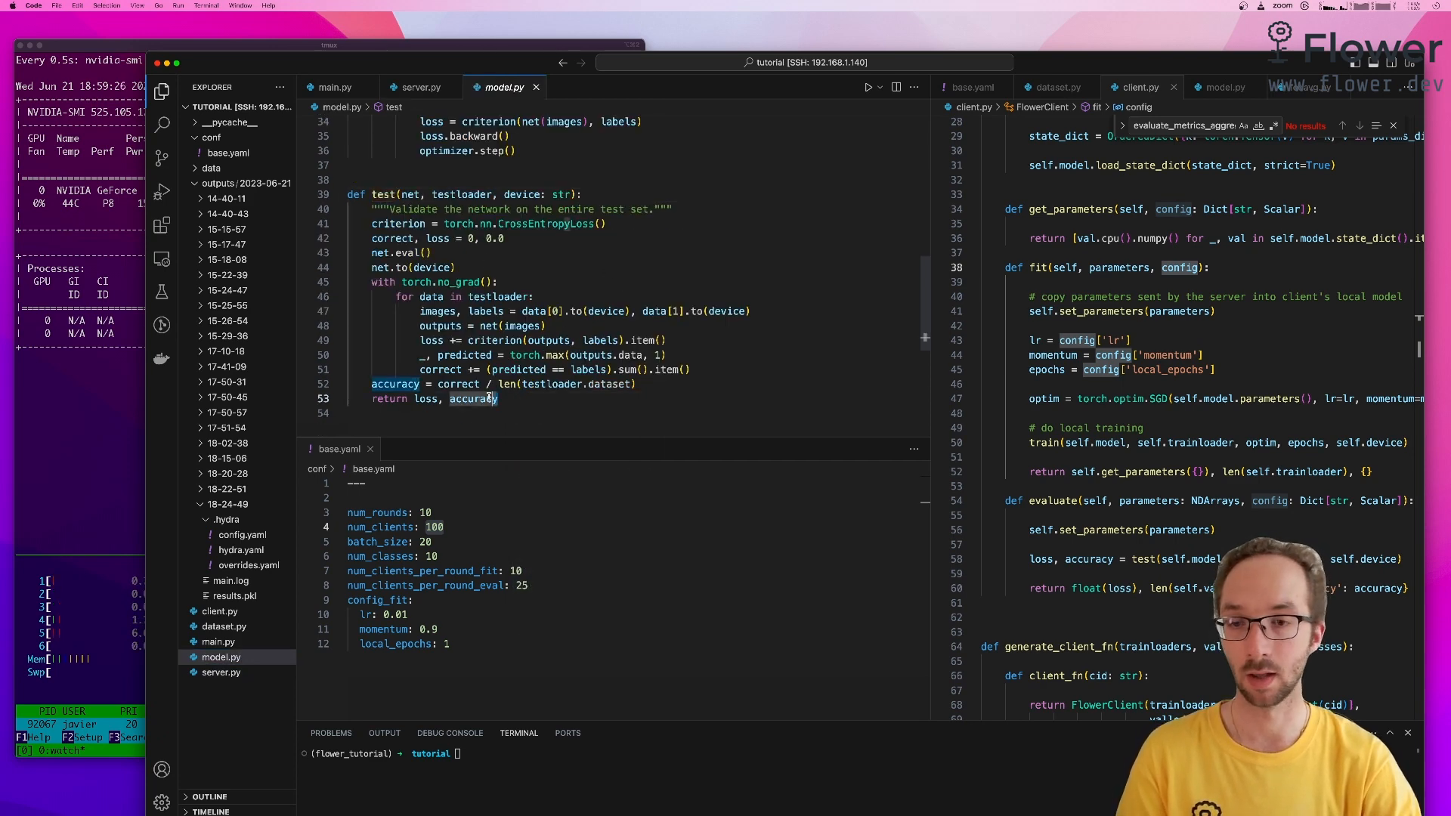
{"action": "left_click", "coordinate": [499, 399]}
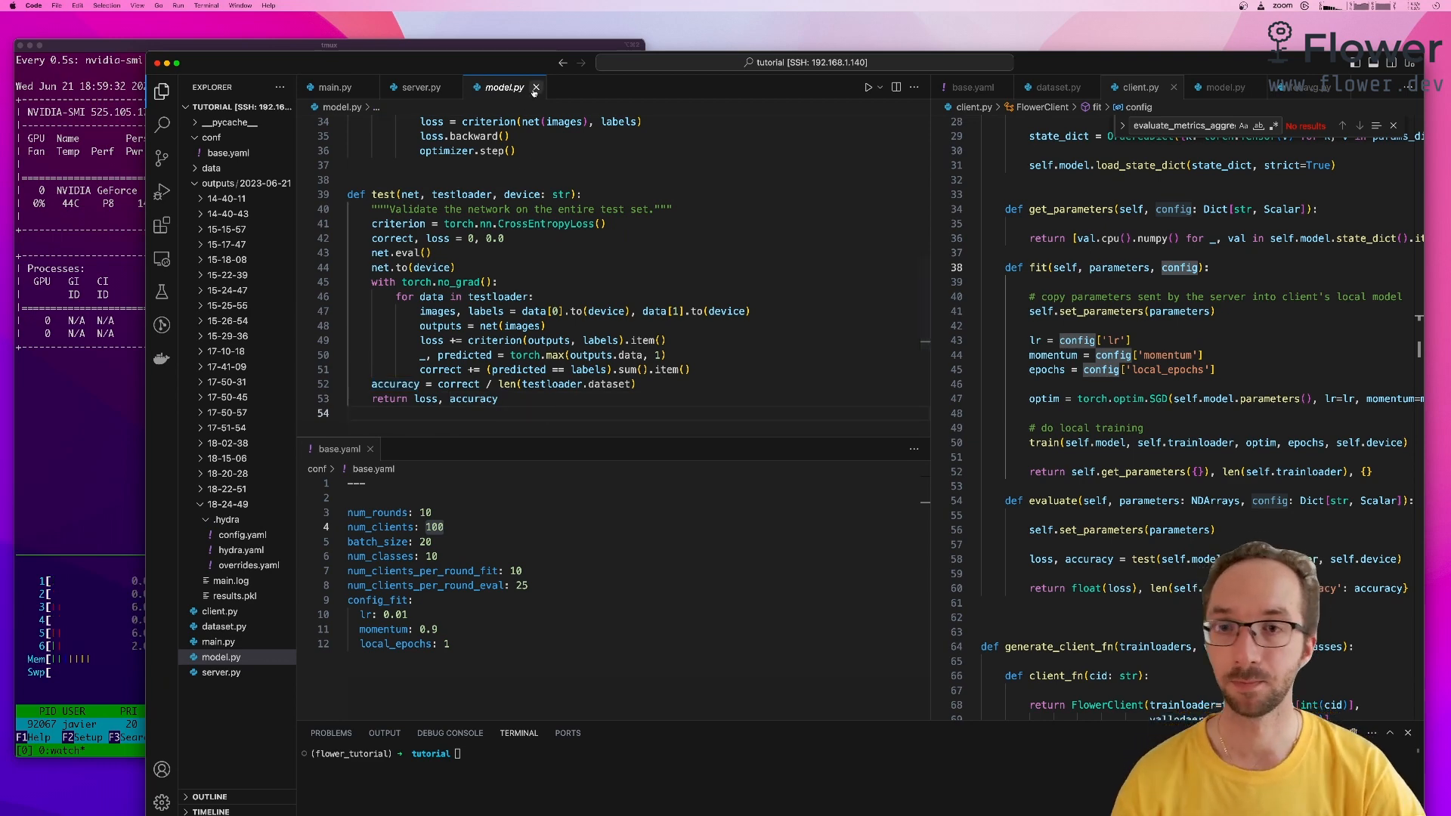
{"action": "left_click", "coordinate": [335, 86]}
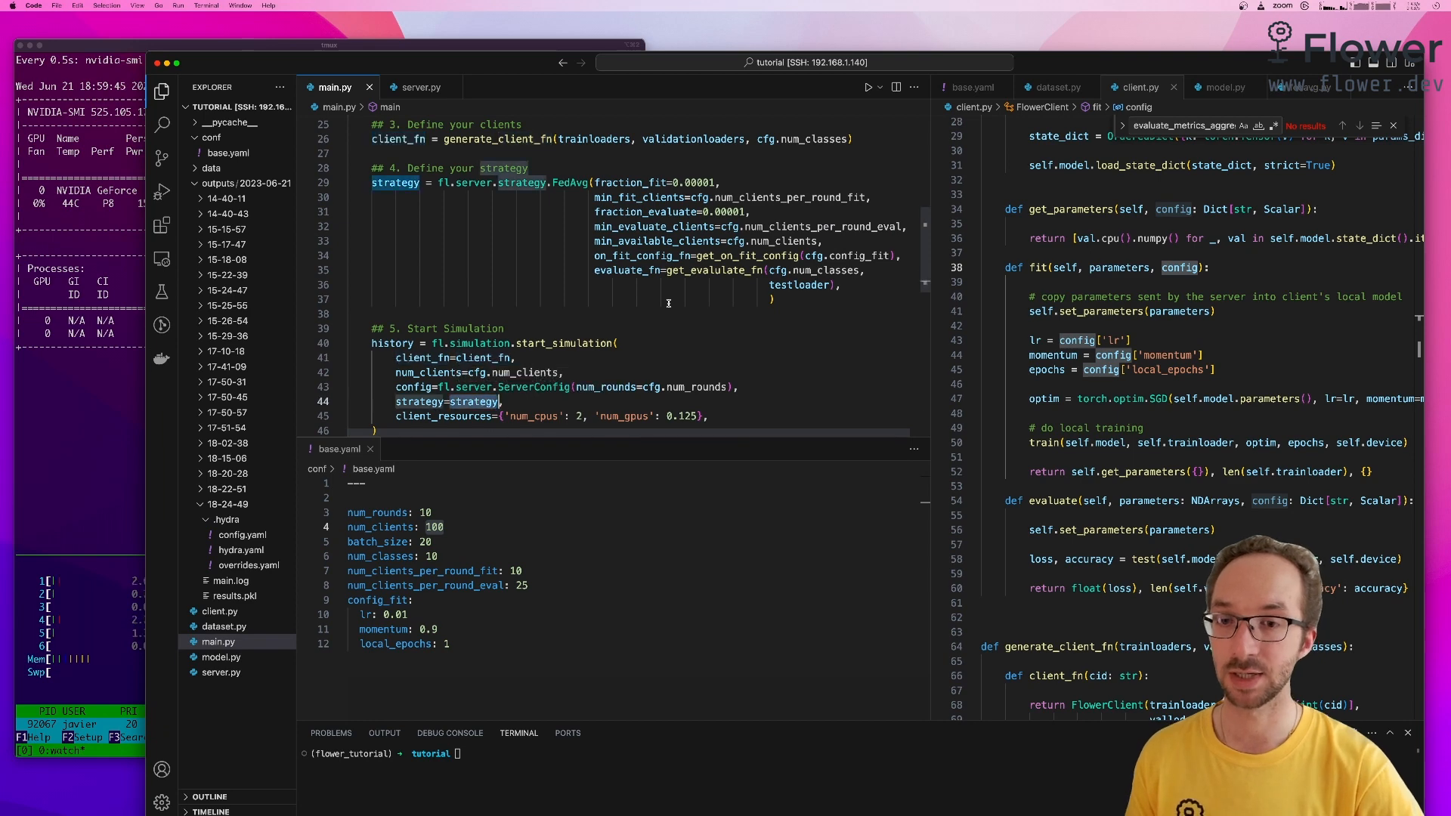
{"action": "mouse_move", "coordinate": [534, 387]}
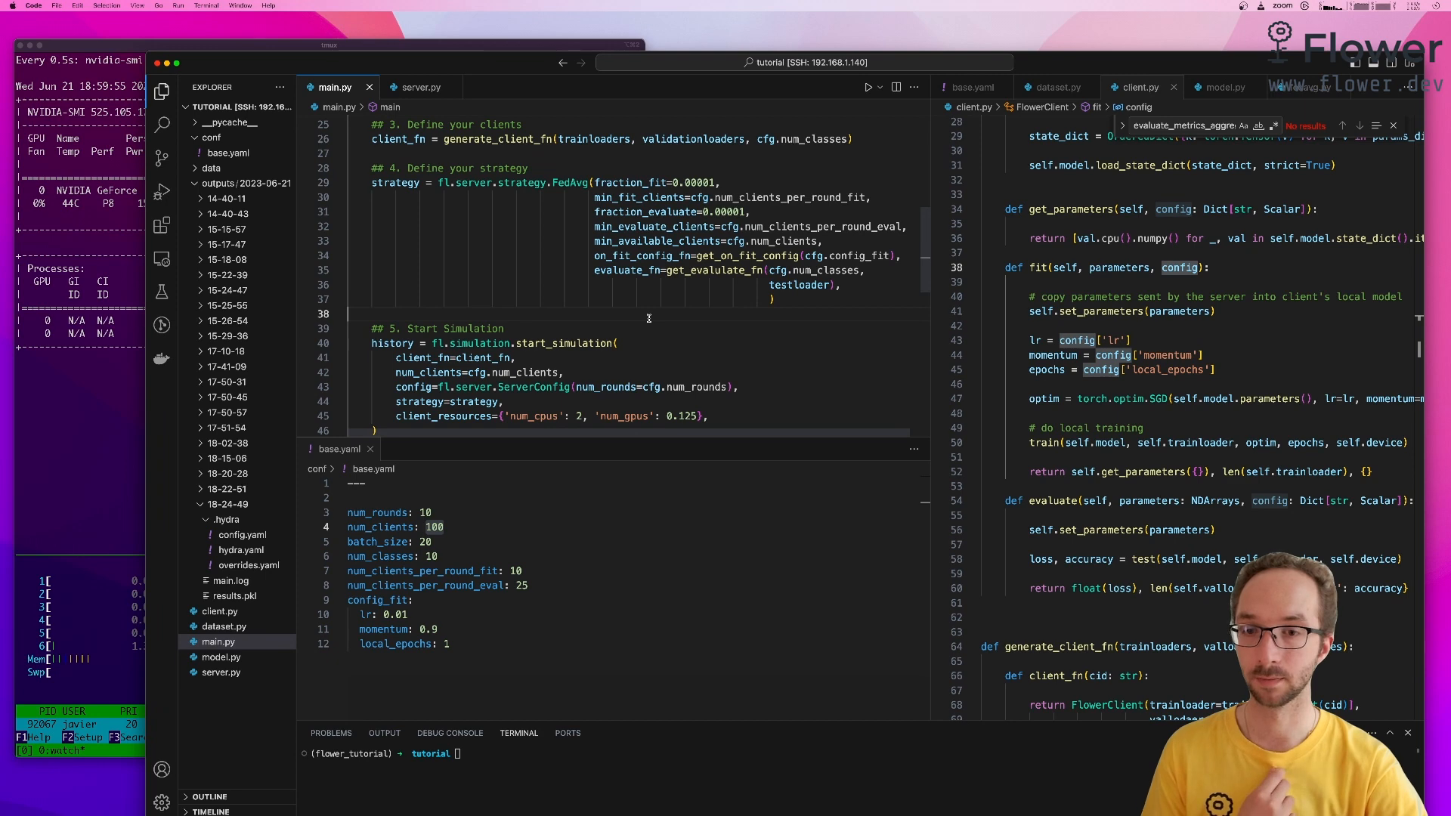
{"action": "scroll", "scroll_direction": "down", "scroll_amount": 3}
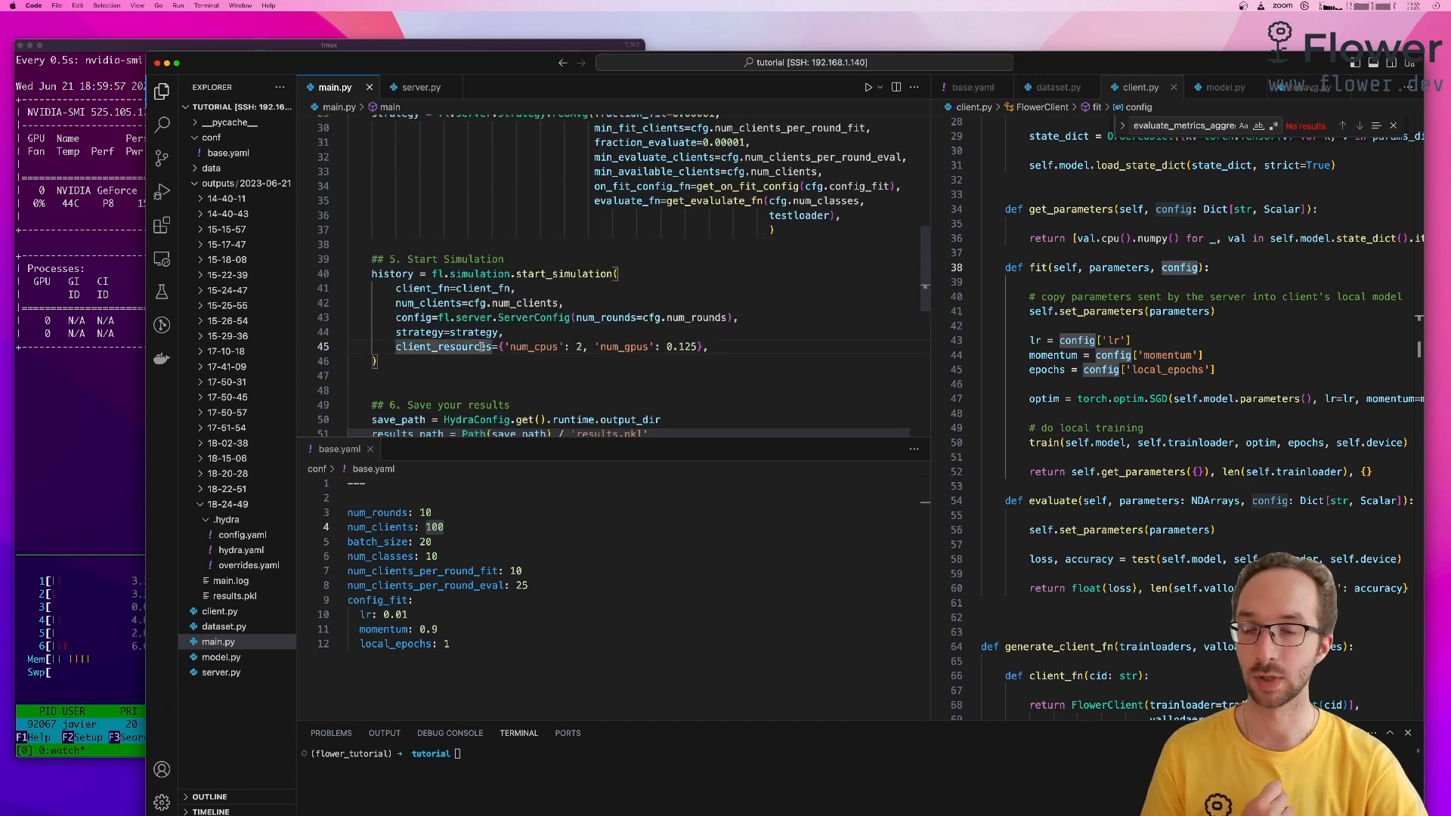
{"action": "double_click", "coordinate": [444, 346]}
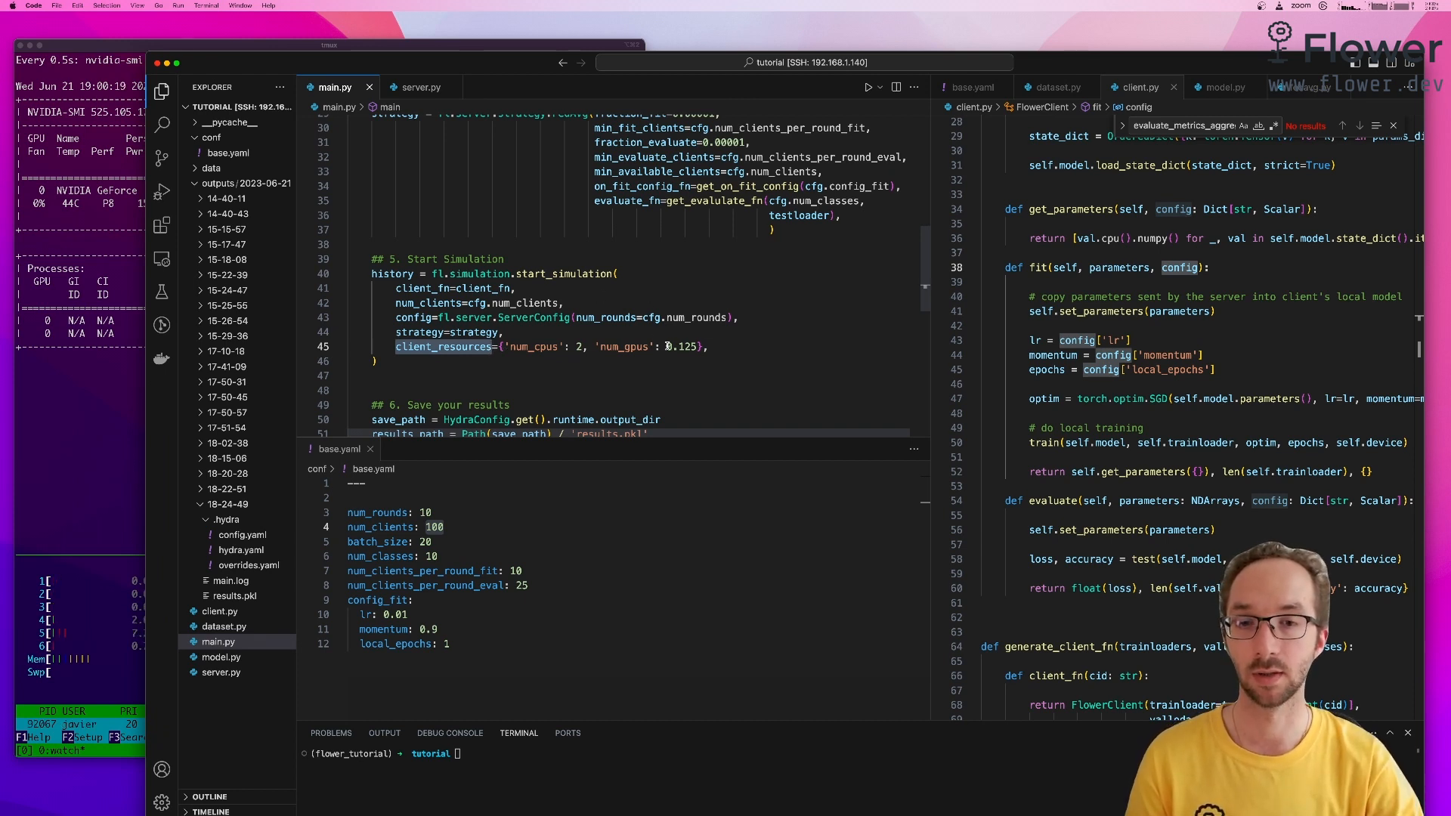
{"action": "double_click", "coordinate": [684, 346]}
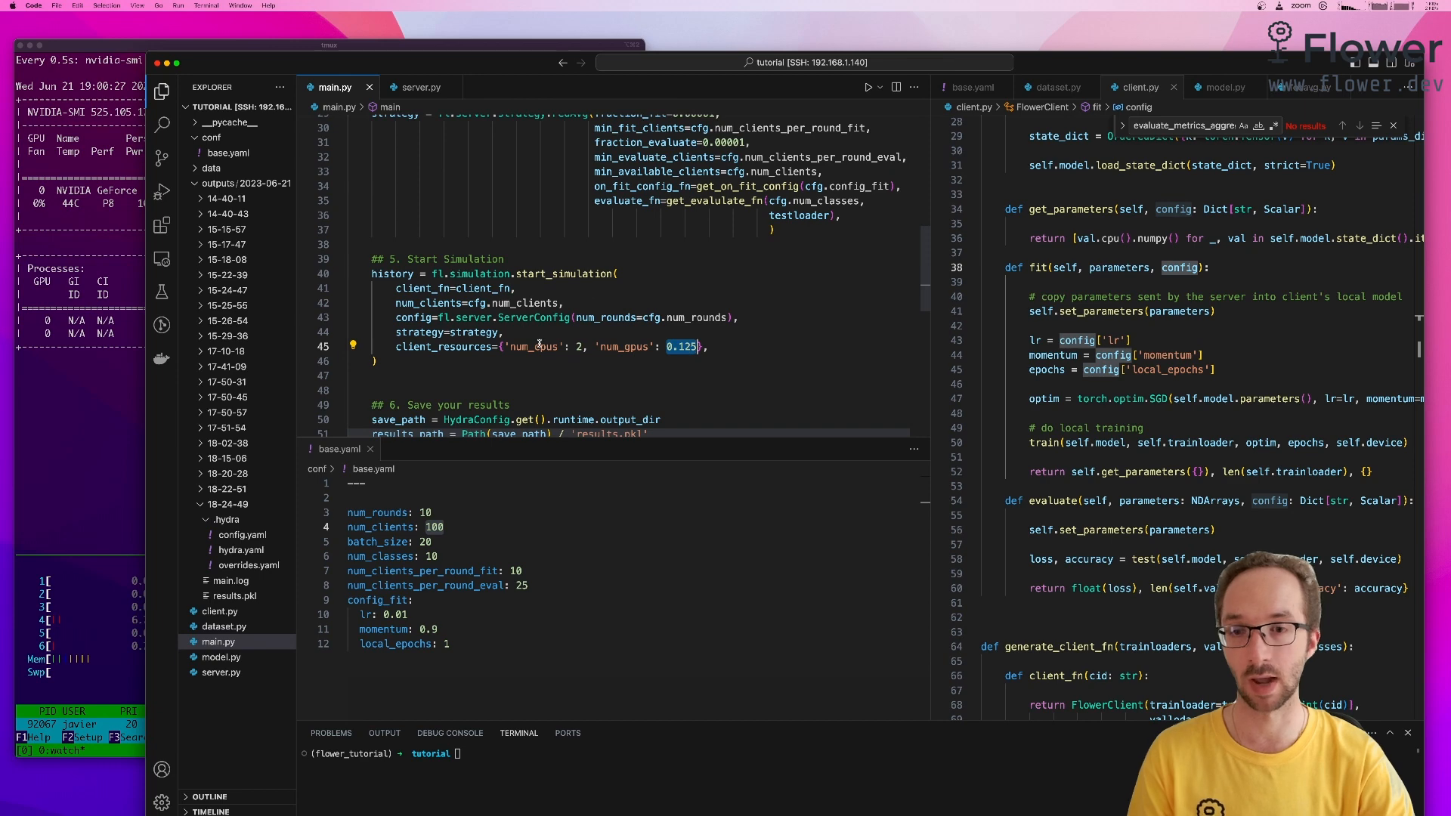
{"action": "scroll", "scroll_direction": "down", "scroll_amount": 3}
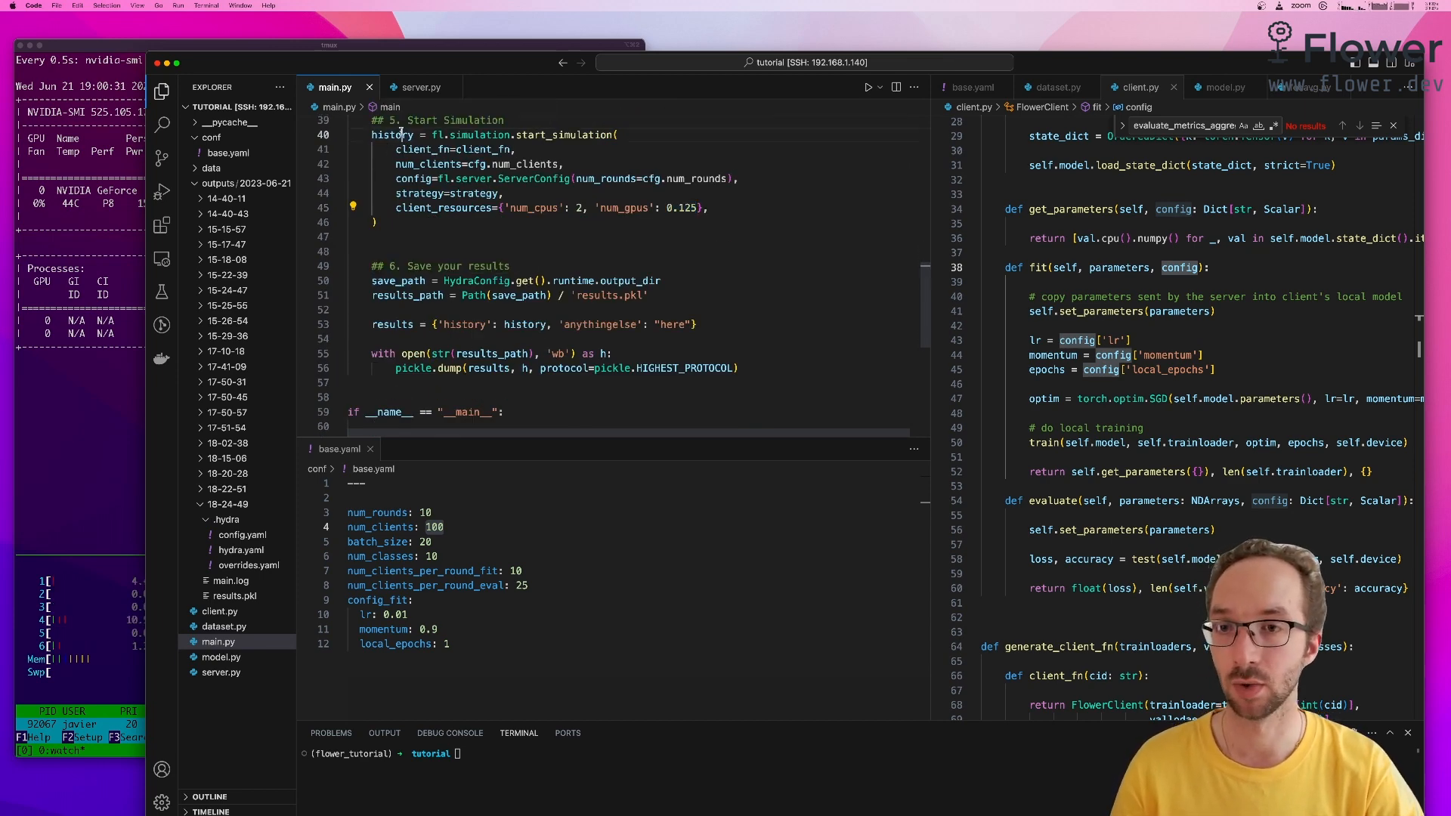
{"action": "double_click", "coordinate": [390, 134]}
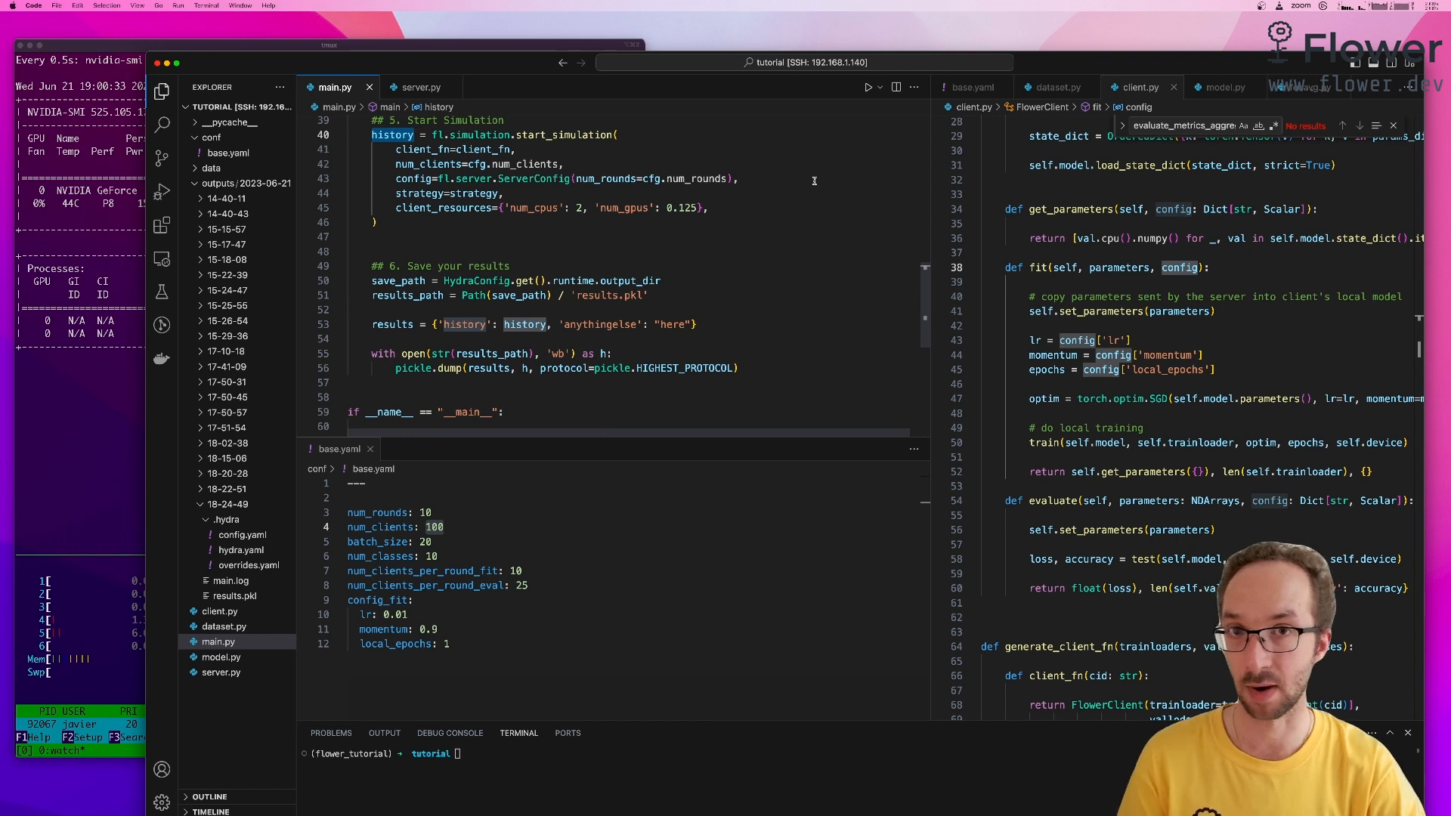